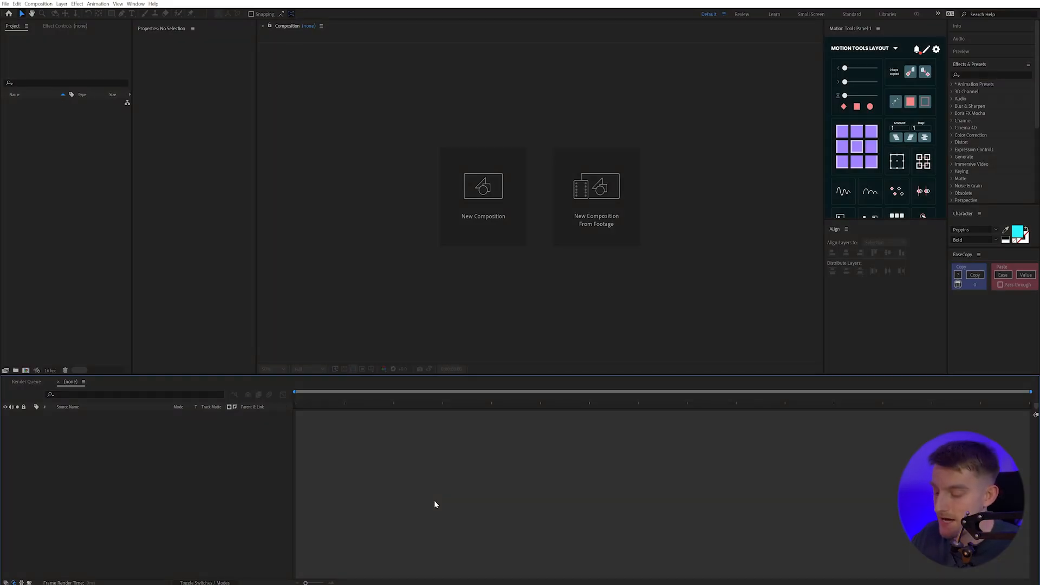
Step: Create a composition named Main from the HD 1920×1080 25 fps preset, 10 seconds long
left_click(483, 186)
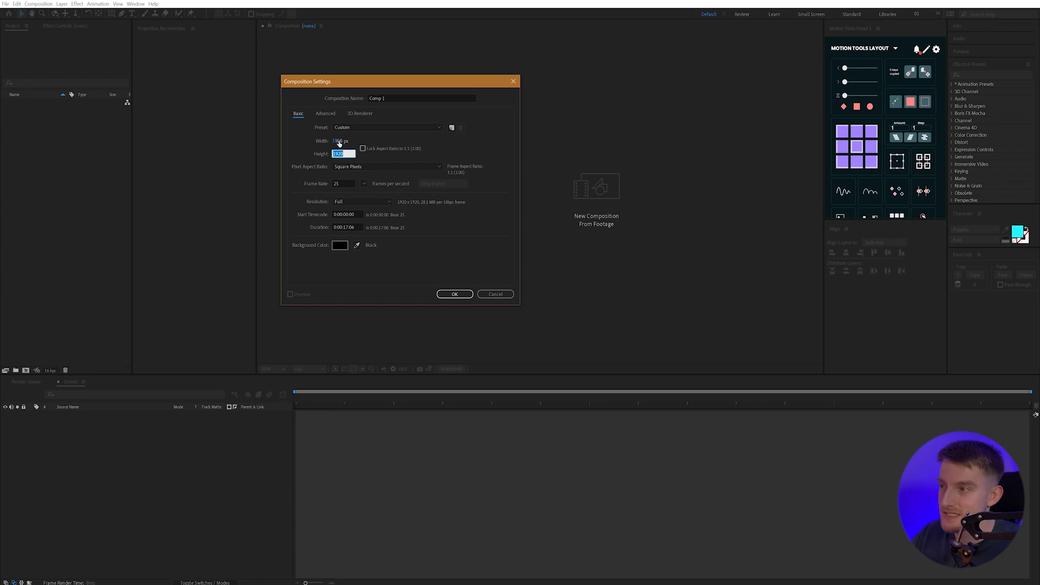
left_click(387, 127)
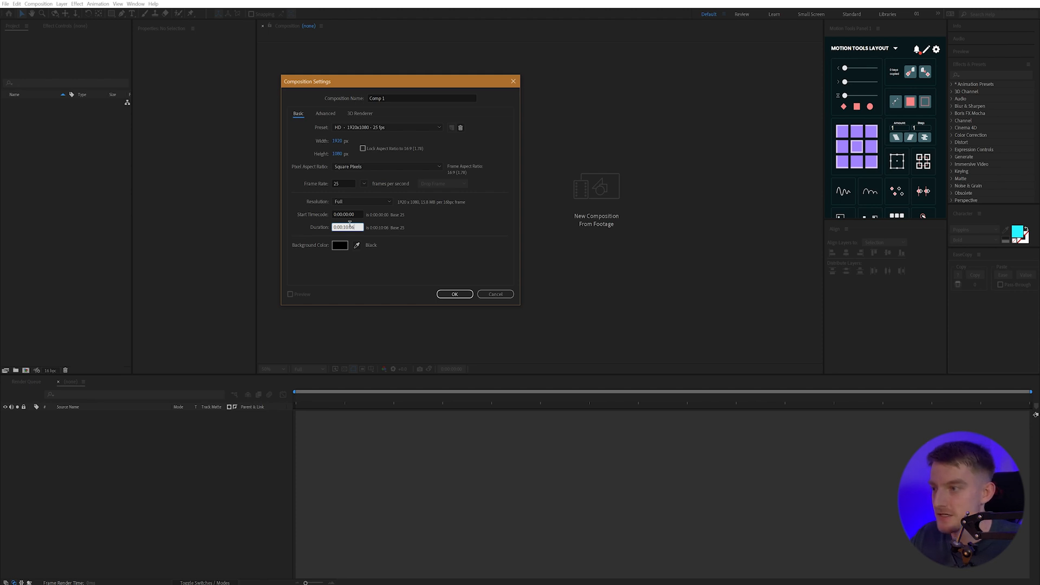
left_click(454, 294)
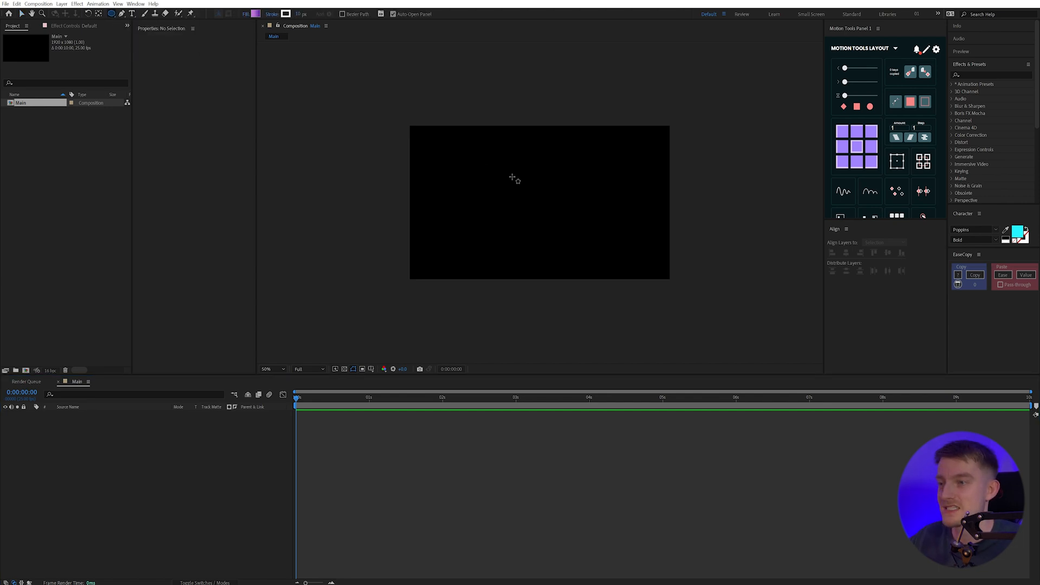
mouse_move(512, 194)
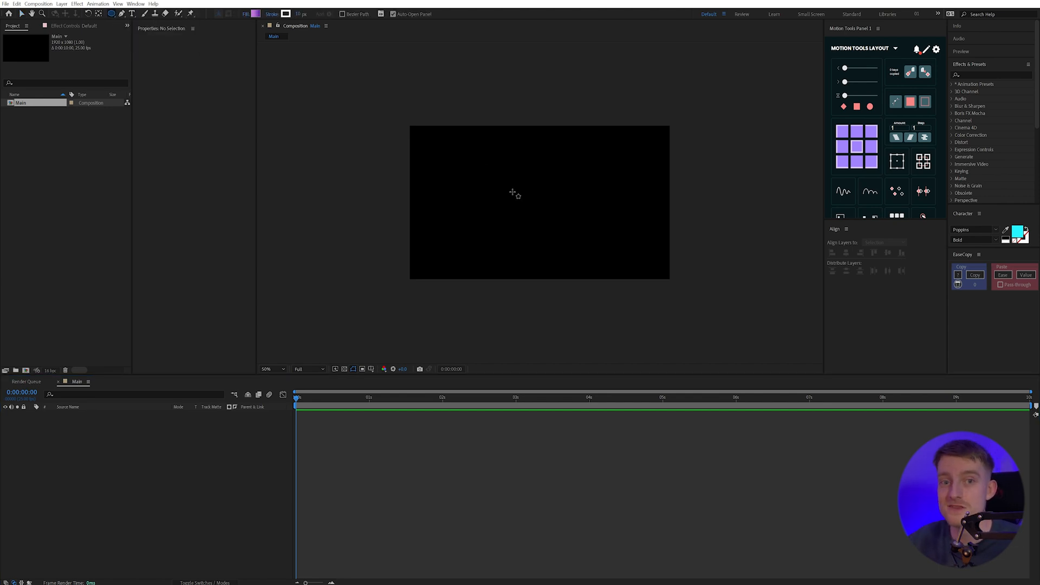
mouse_move(538, 216)
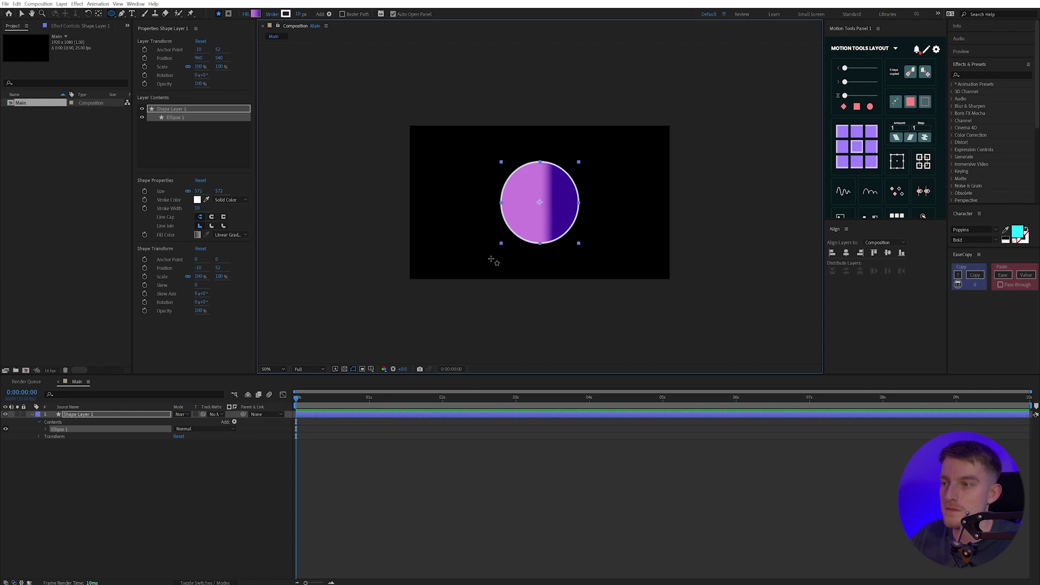
mouse_move(634, 207)
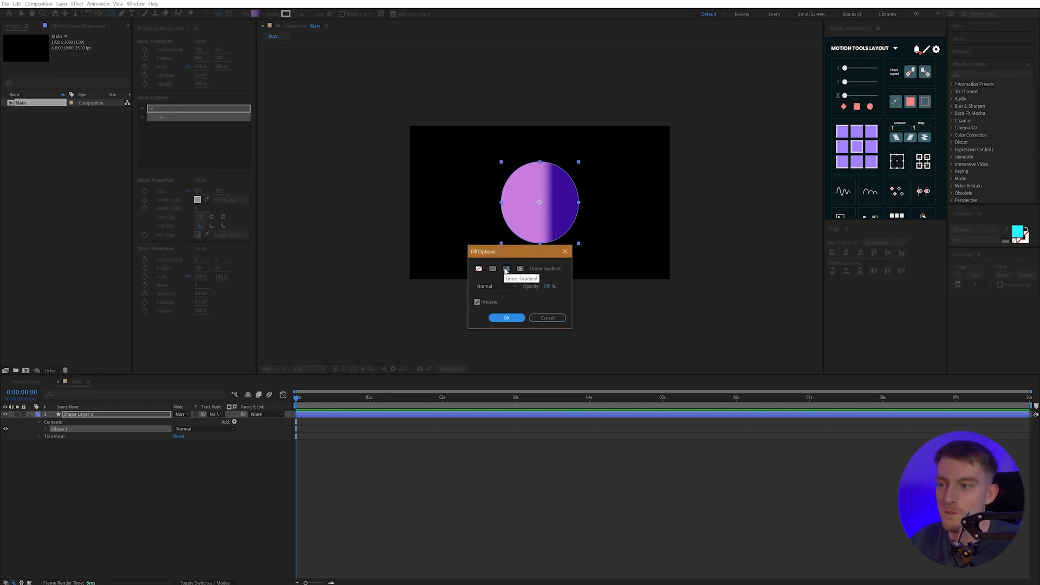
Step: Switch the centred circle's fill from Linear Gradient to Solid Color
left_click(507, 317)
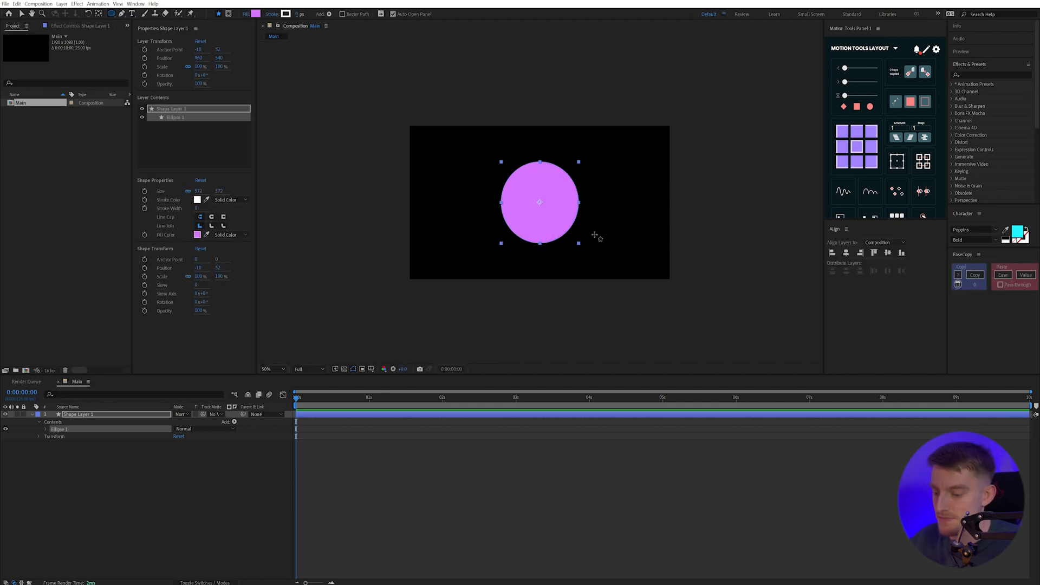
left_click(196, 235)
type("Ball")
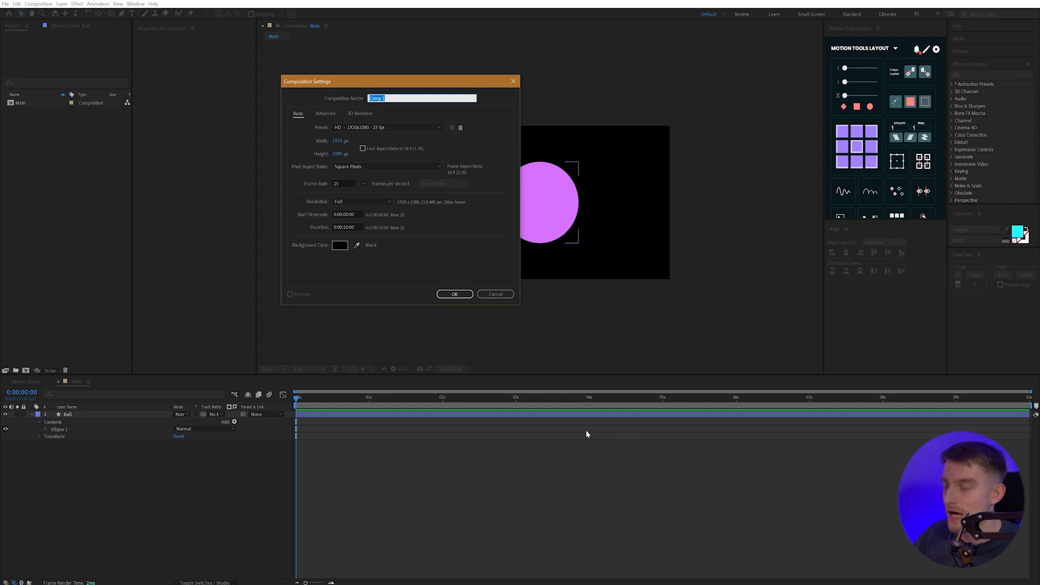
Step: Create the 1920×1920 Rectangles composition and draw stripes filled purple and pale yellow
type("Rectangles")
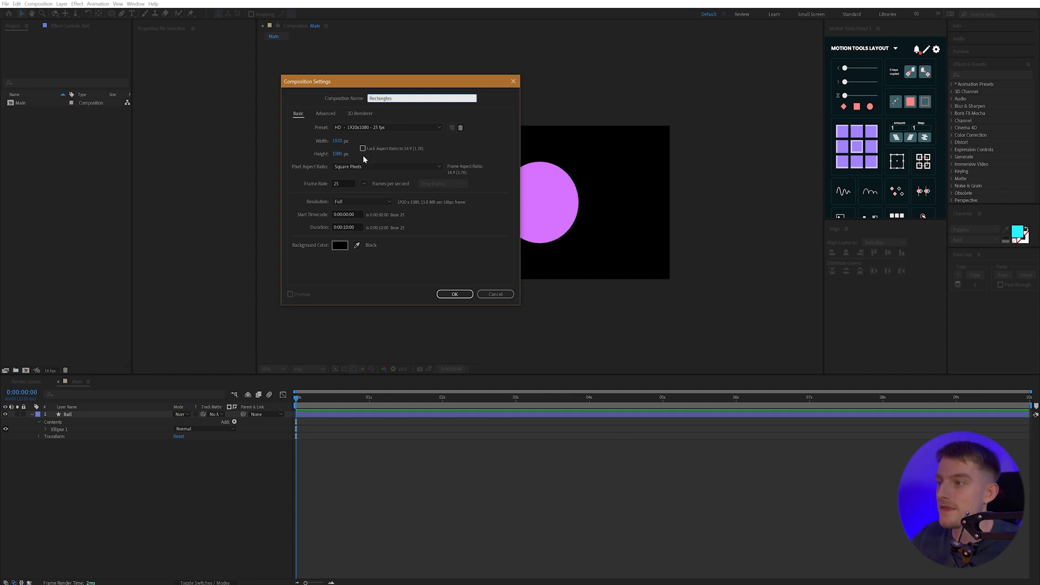
type("1920")
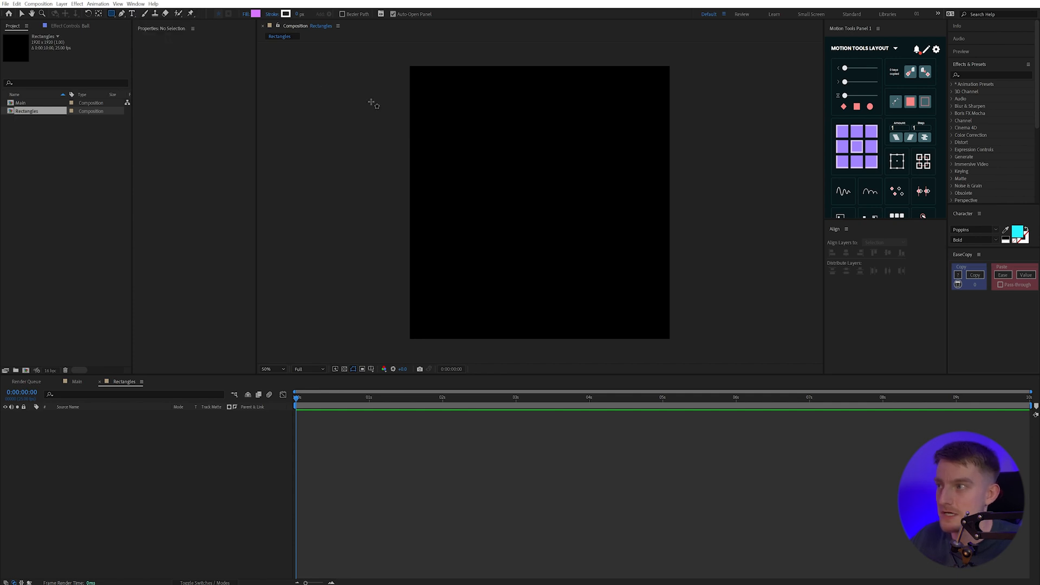
left_click_drag(410, 60, 448, 321)
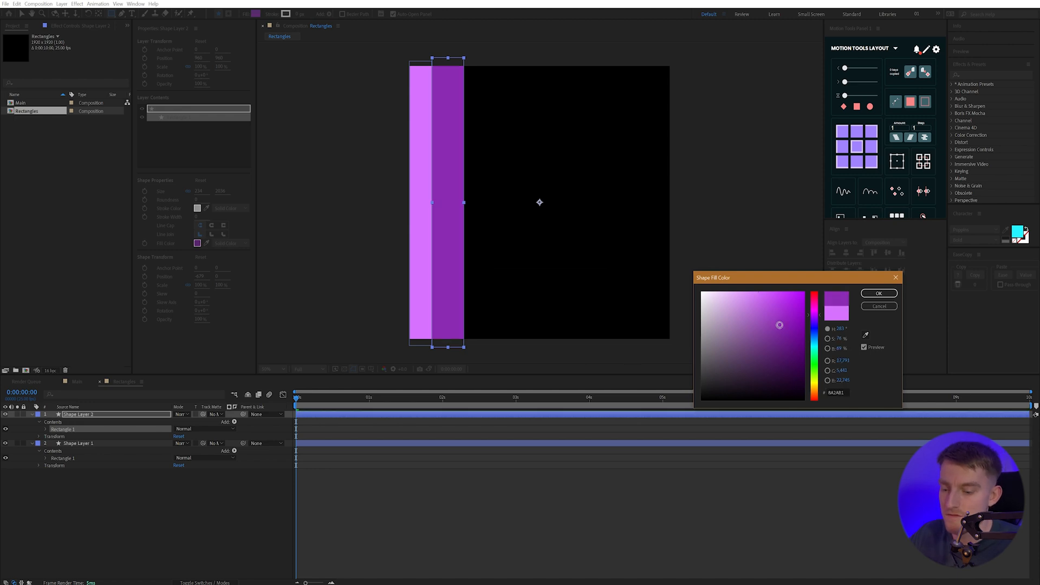
left_click(878, 293)
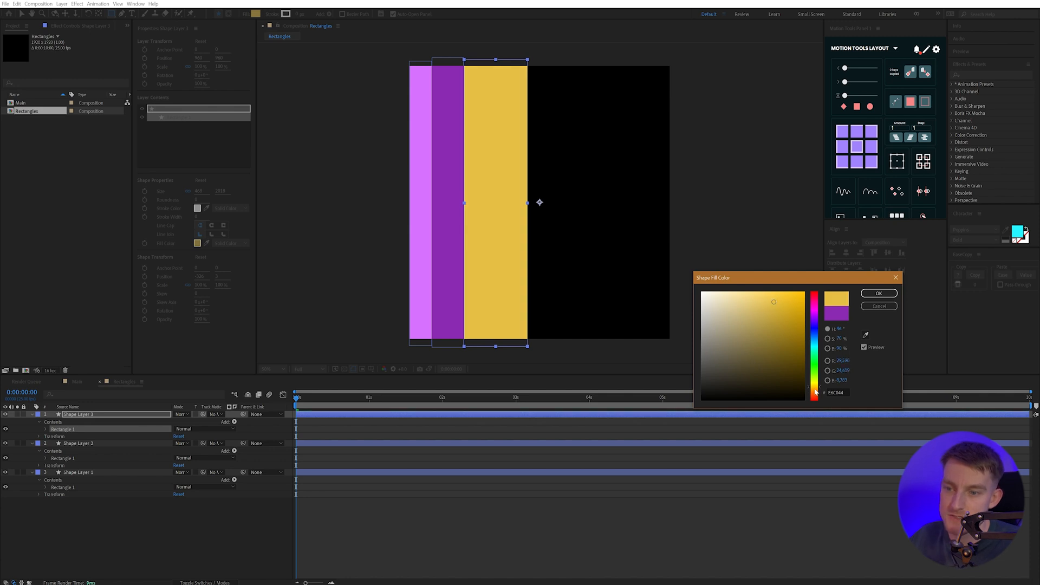
left_click(759, 298)
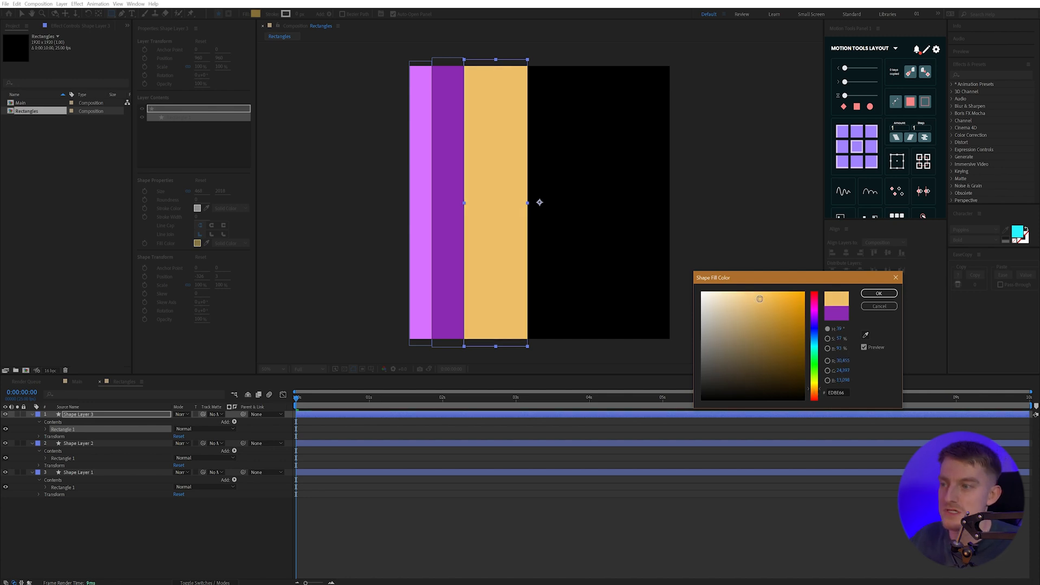
left_click(879, 293)
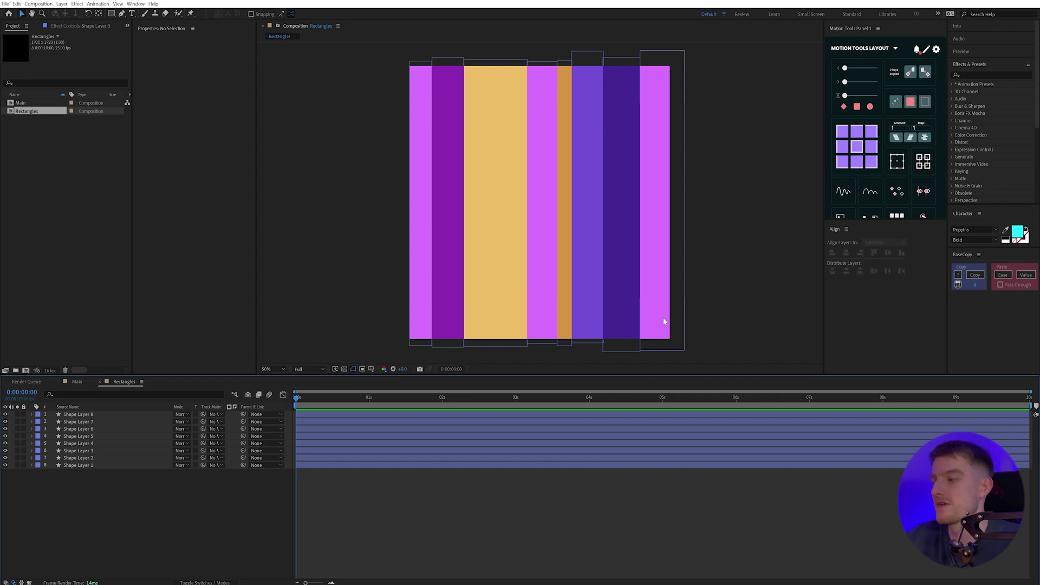
mouse_move(558, 246)
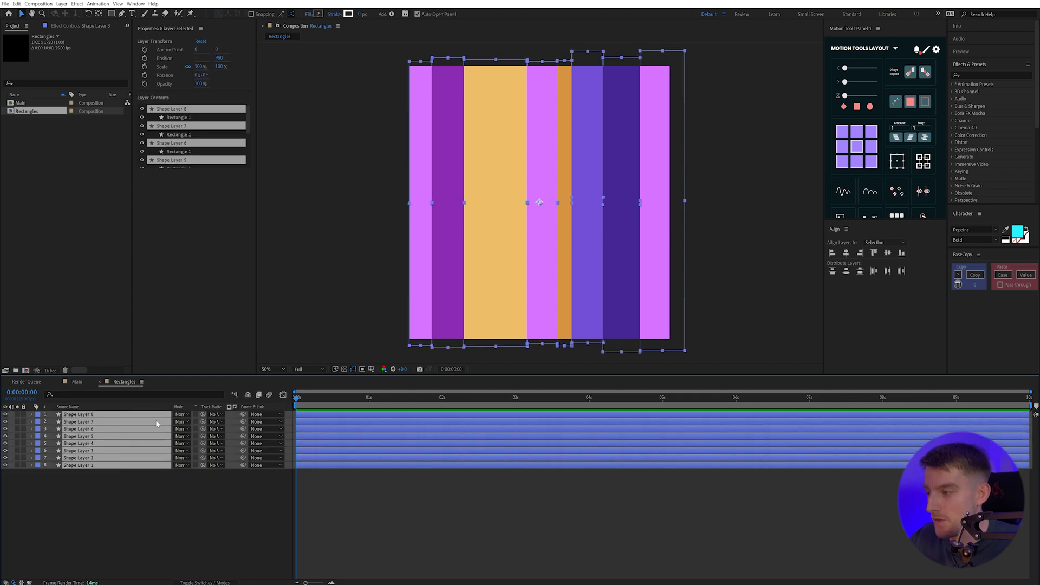
mouse_move(539, 320)
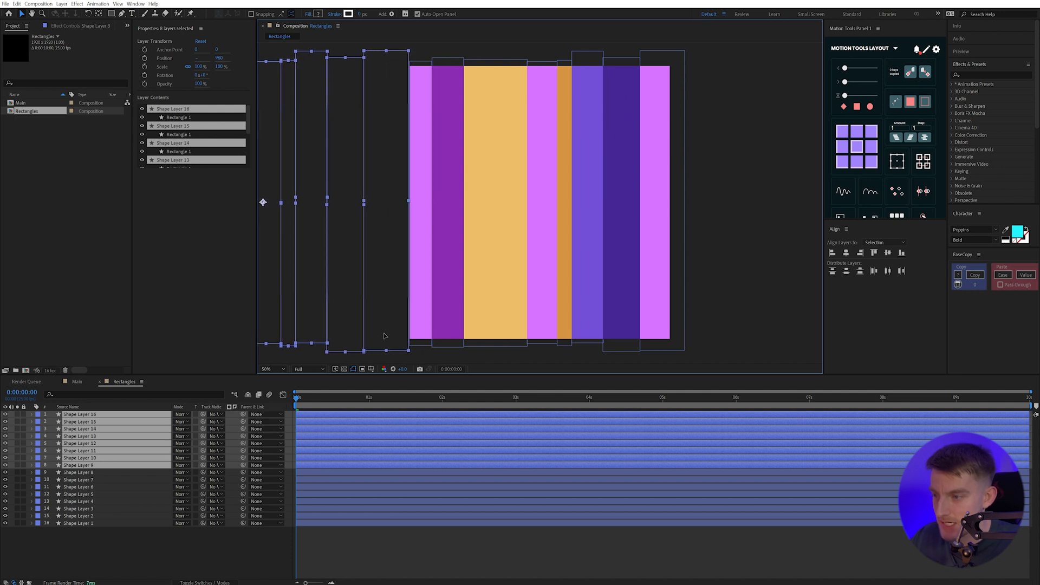
Step: Add a null object named CTRL, parent the stripe layers to it, and keyframe Position
left_click(163, 561)
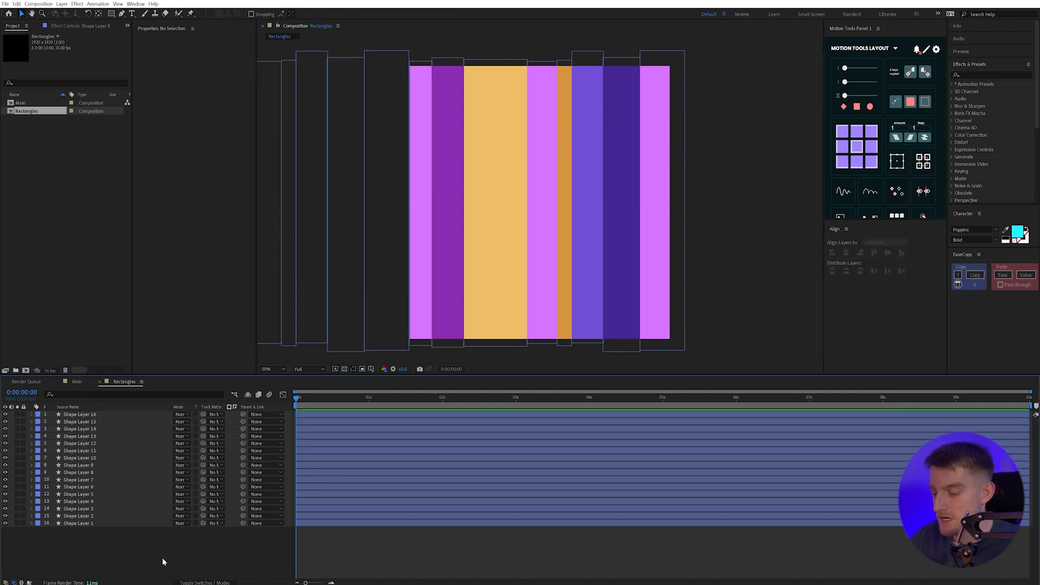
left_click(60, 4)
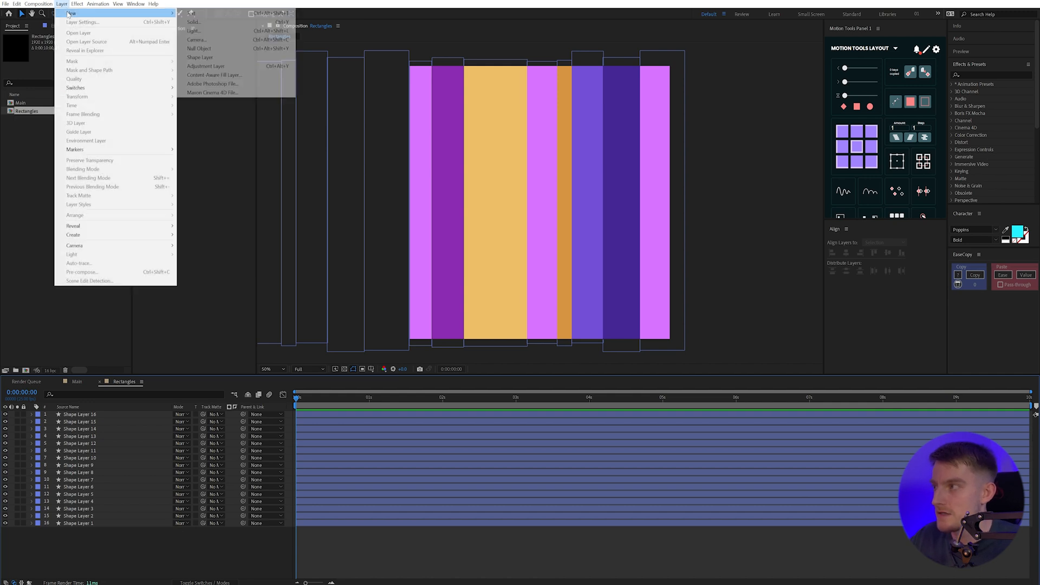
mouse_move(199, 48)
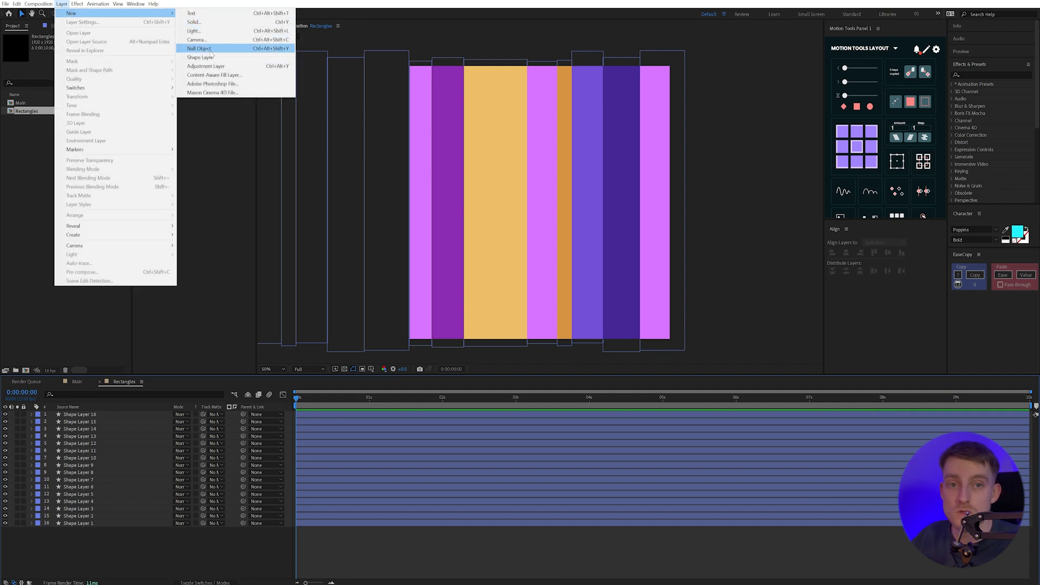
left_click(202, 48)
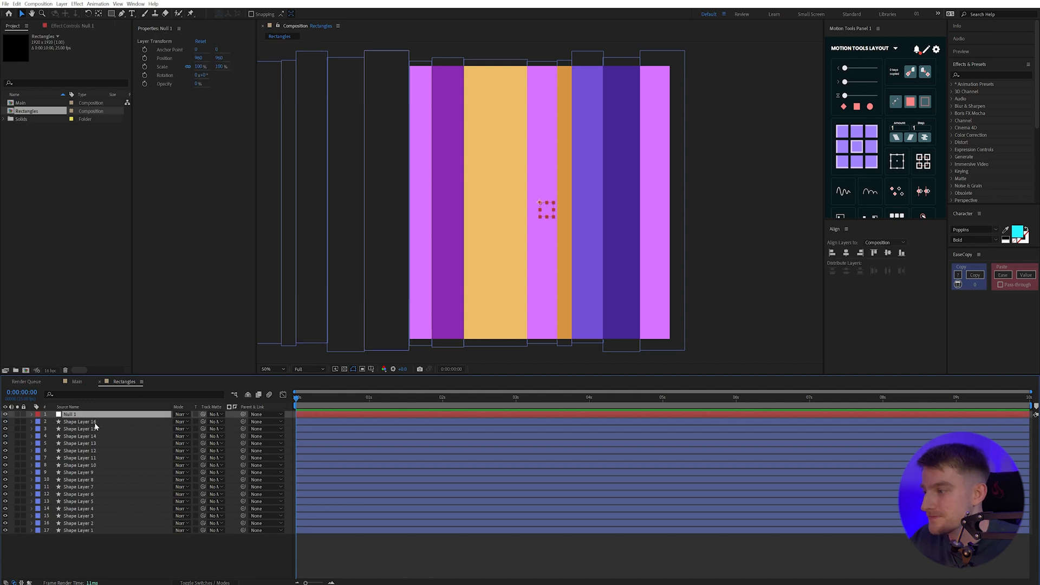
left_click(84, 421)
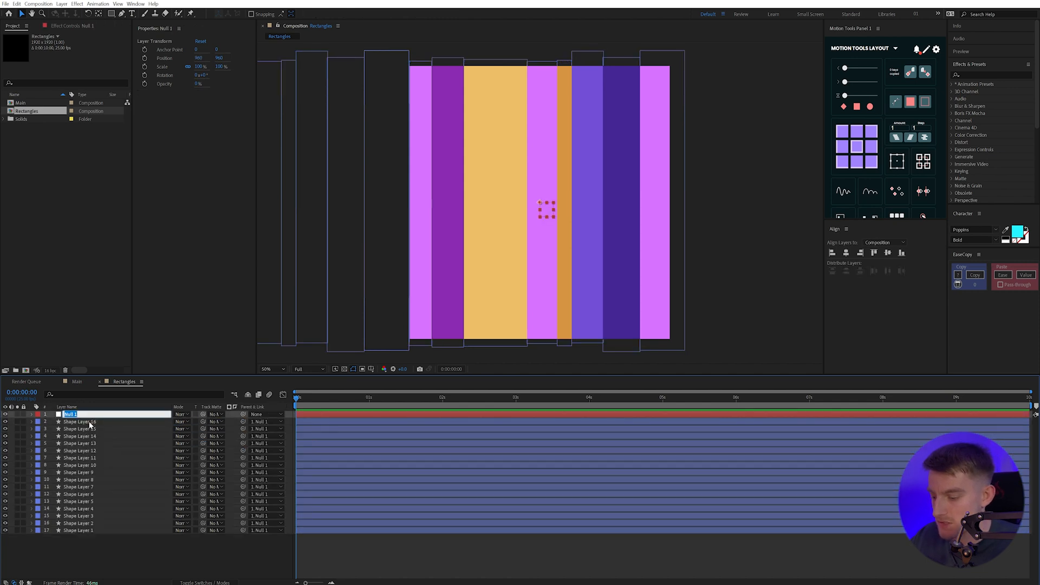
type("CTRL")
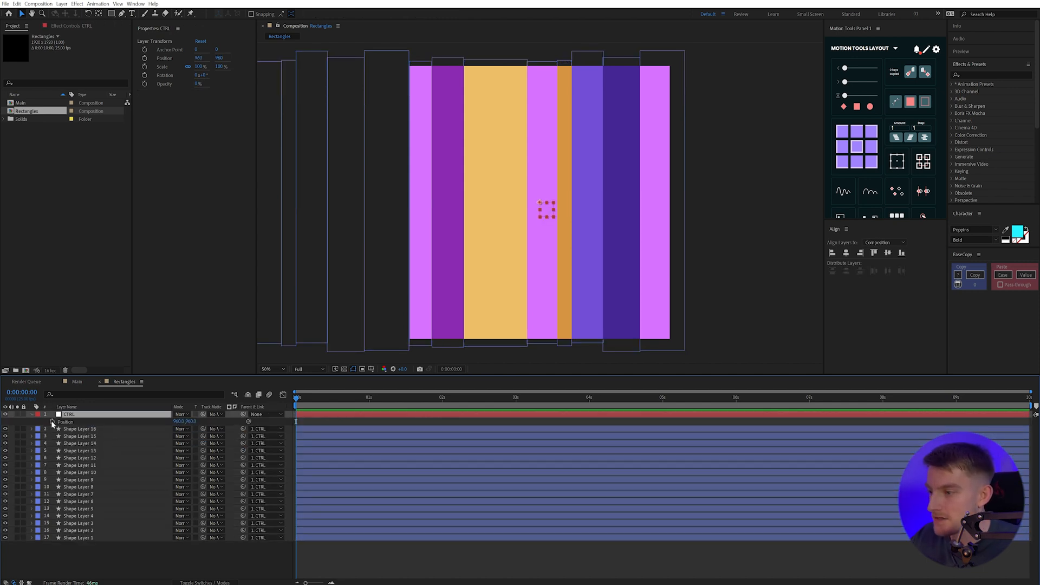
mouse_move(49, 423)
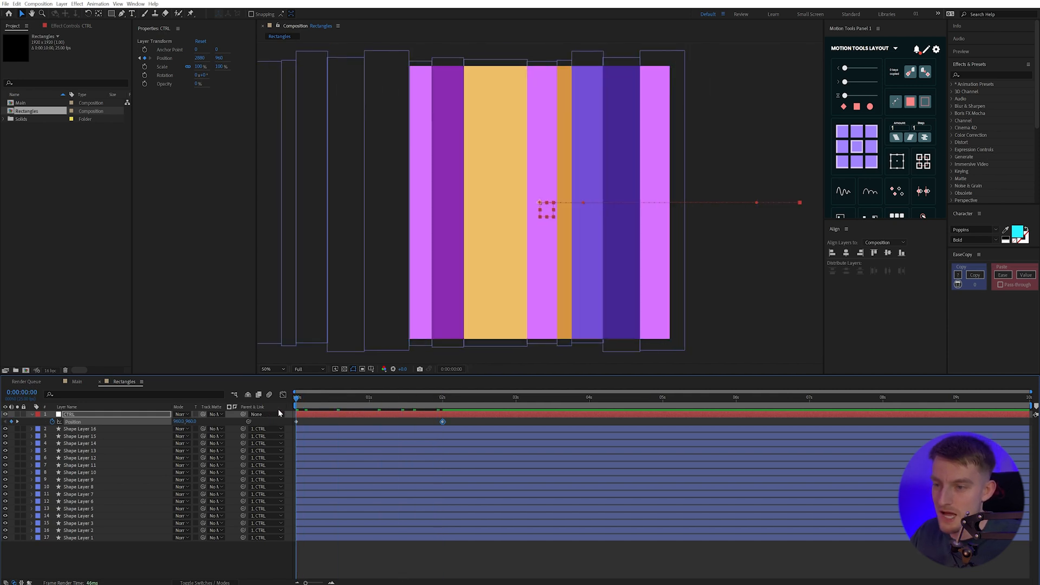
left_click(442, 398)
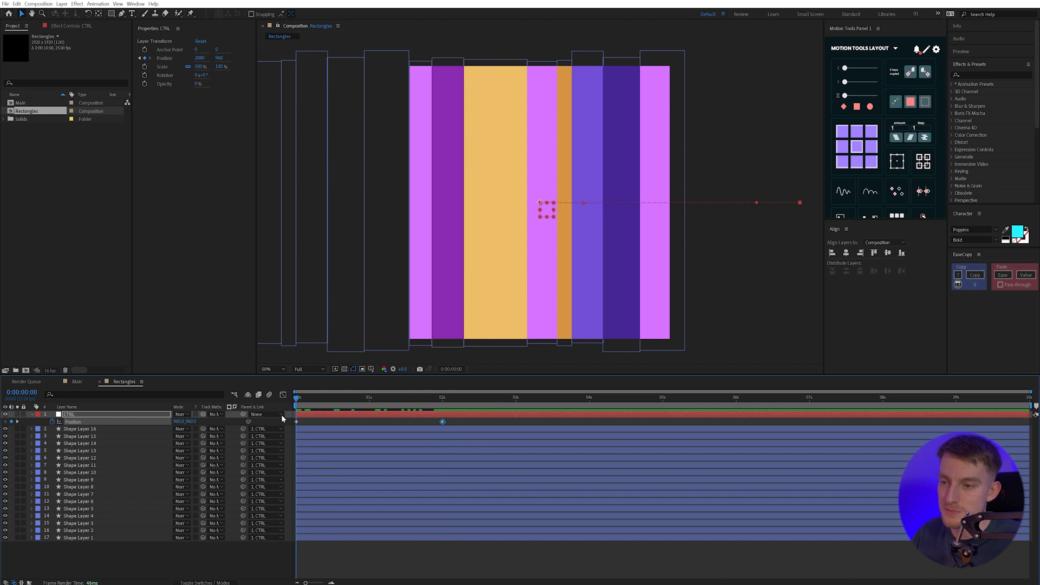
left_click(443, 397)
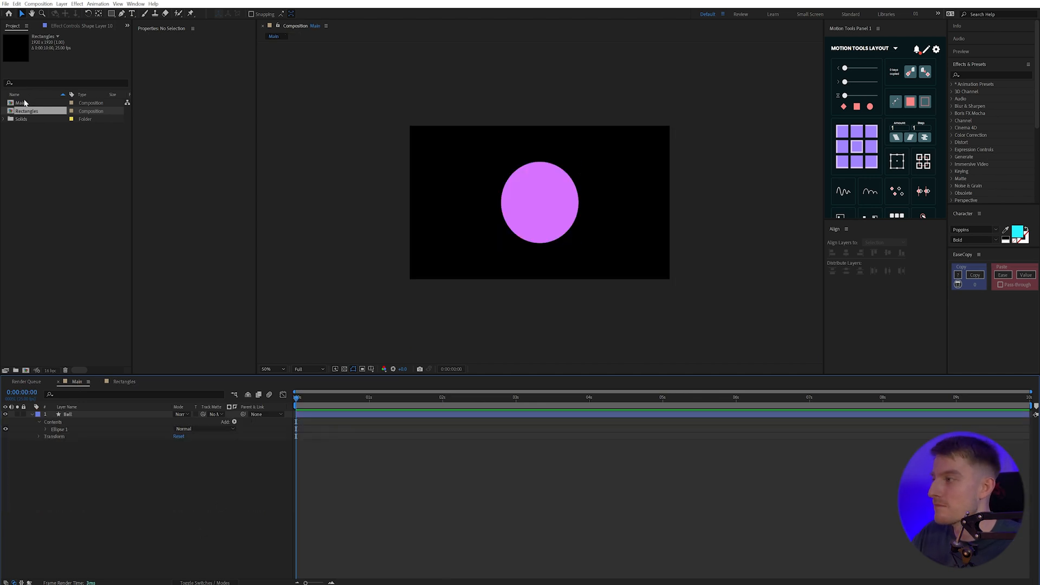
double_click(67, 414)
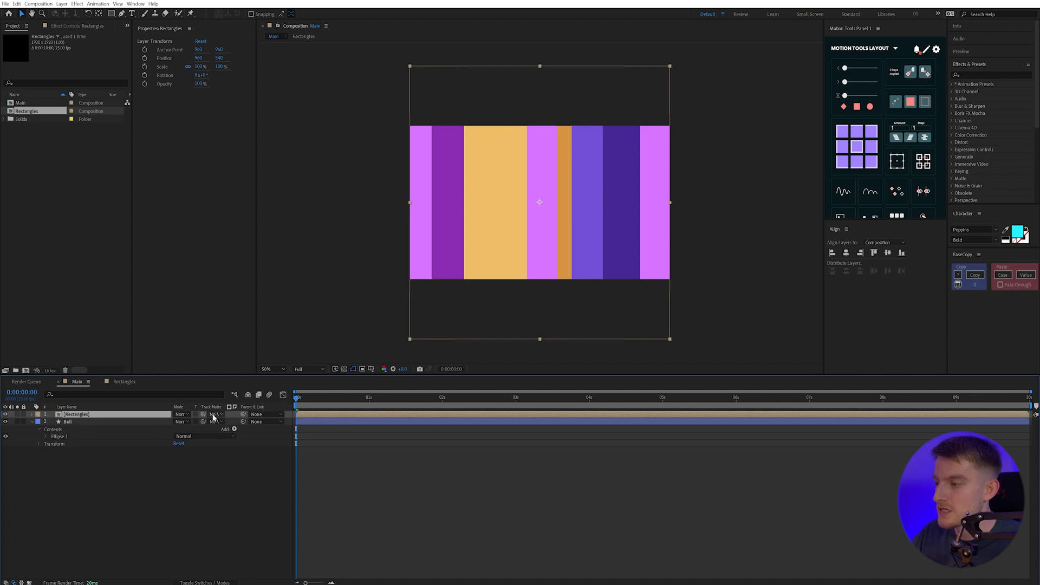
left_click(213, 413)
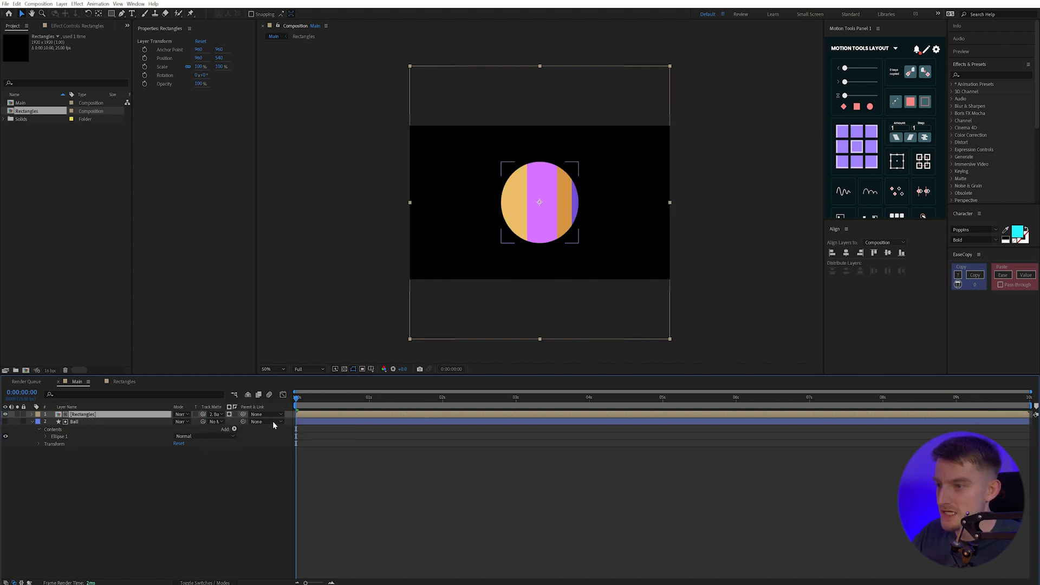
left_click(562, 397)
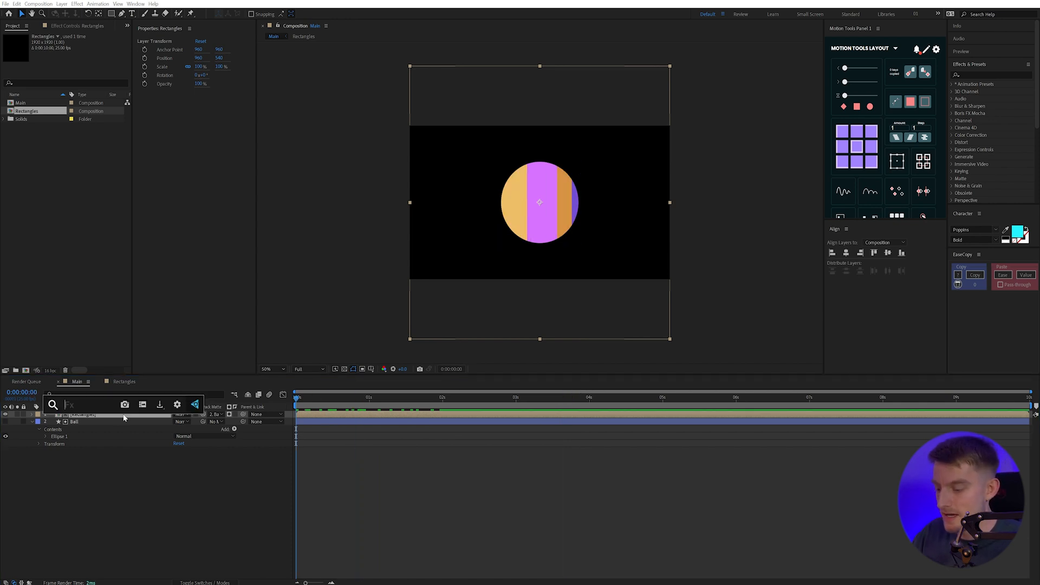
type("gaus")
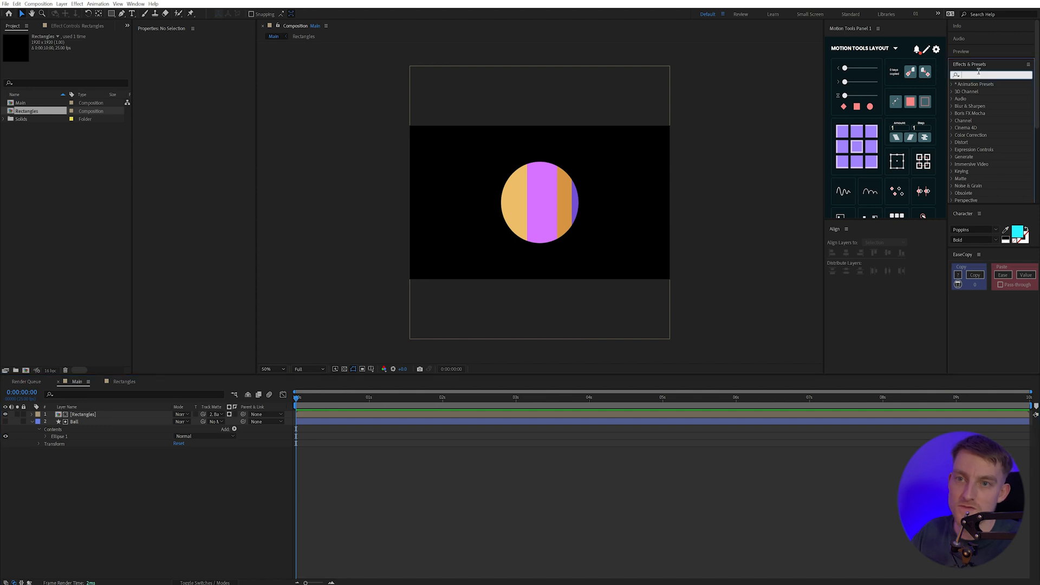
Step: Apply Gaussian Blur and Bulge to Rectangles, then scrub to preview the rotating ball
type("gaus")
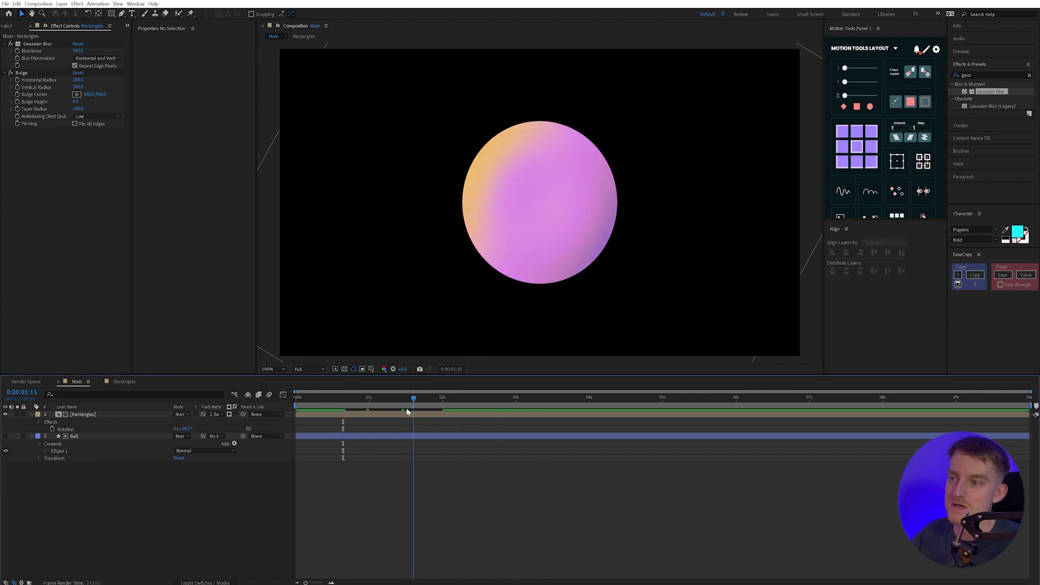
left_click_drag(413, 396, 339, 396)
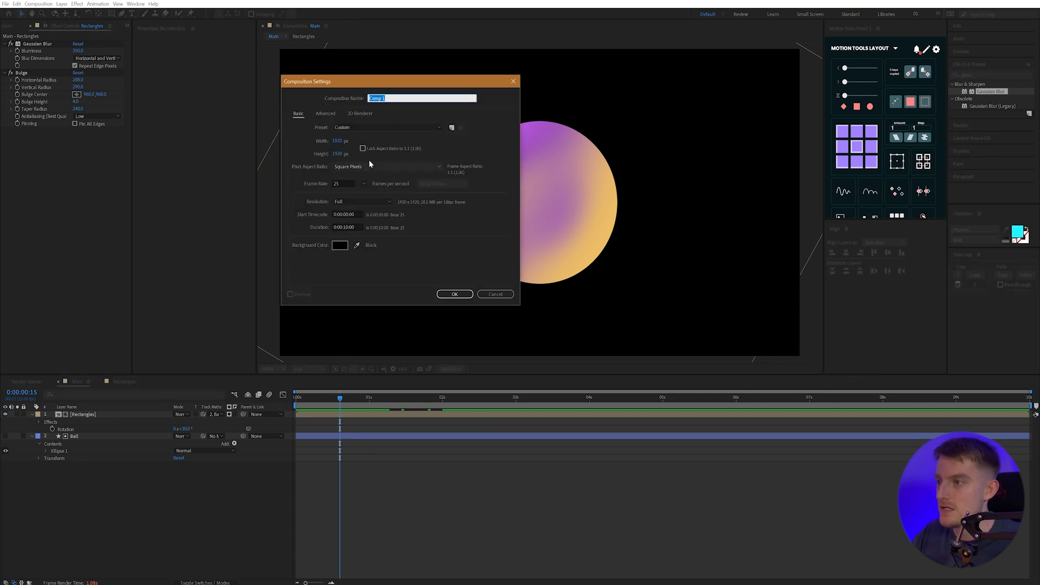
Step: Create the Circles composition and draw a circle with a pale yellow fill
type("Circle")
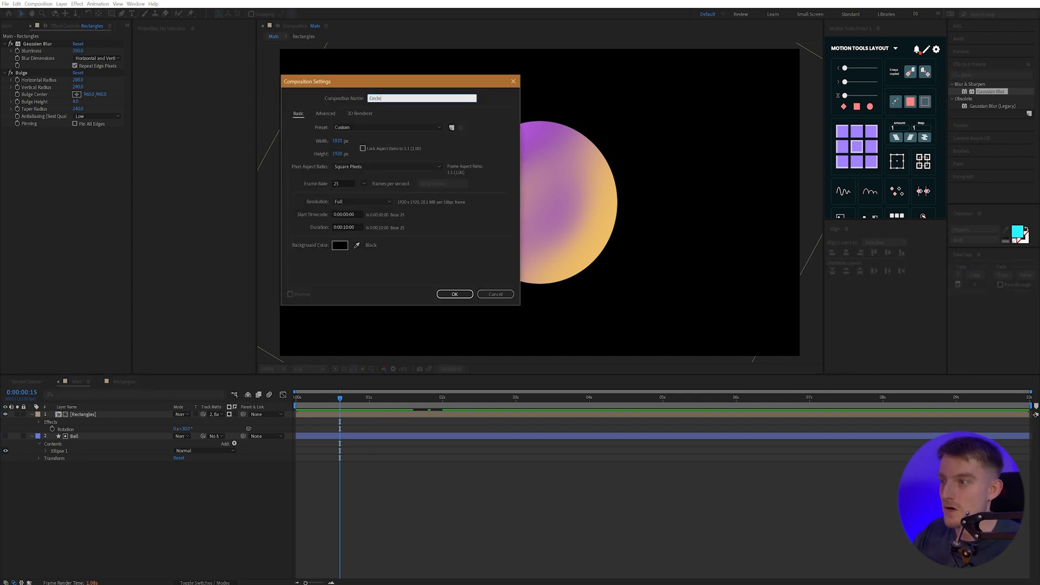
left_click(455, 294)
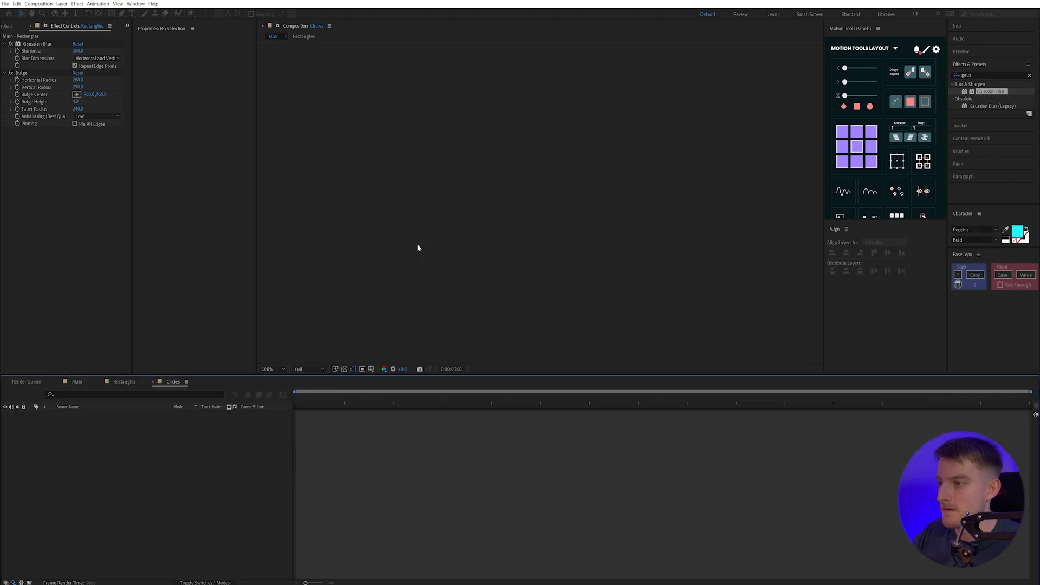
left_click(114, 11)
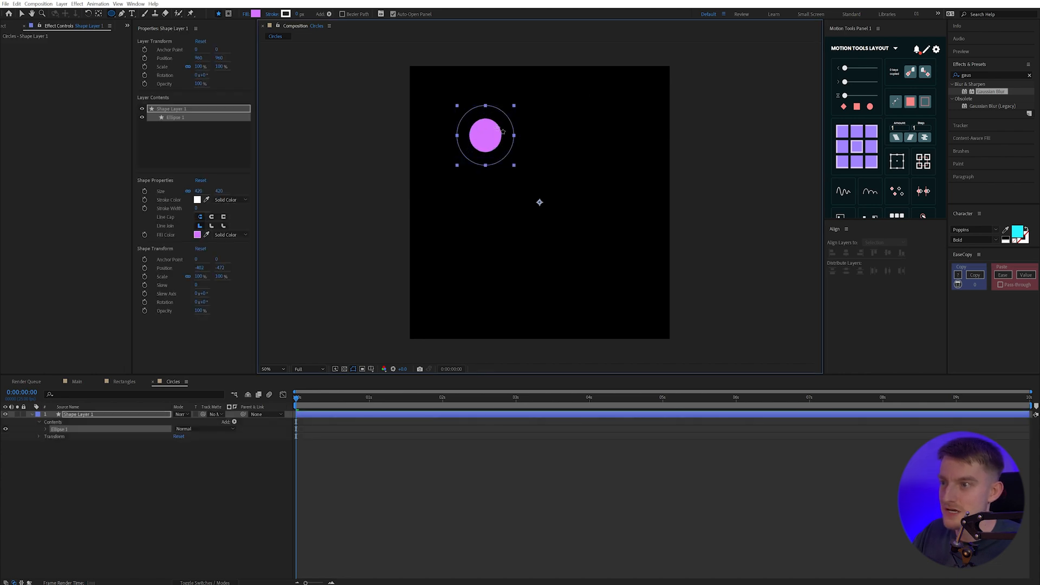
left_click(197, 235)
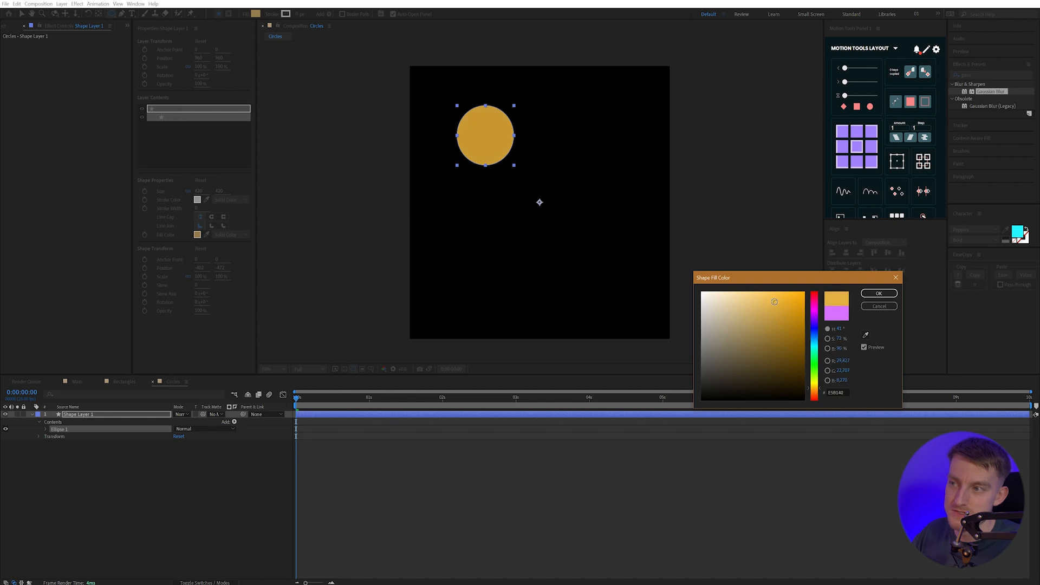
left_click(755, 291)
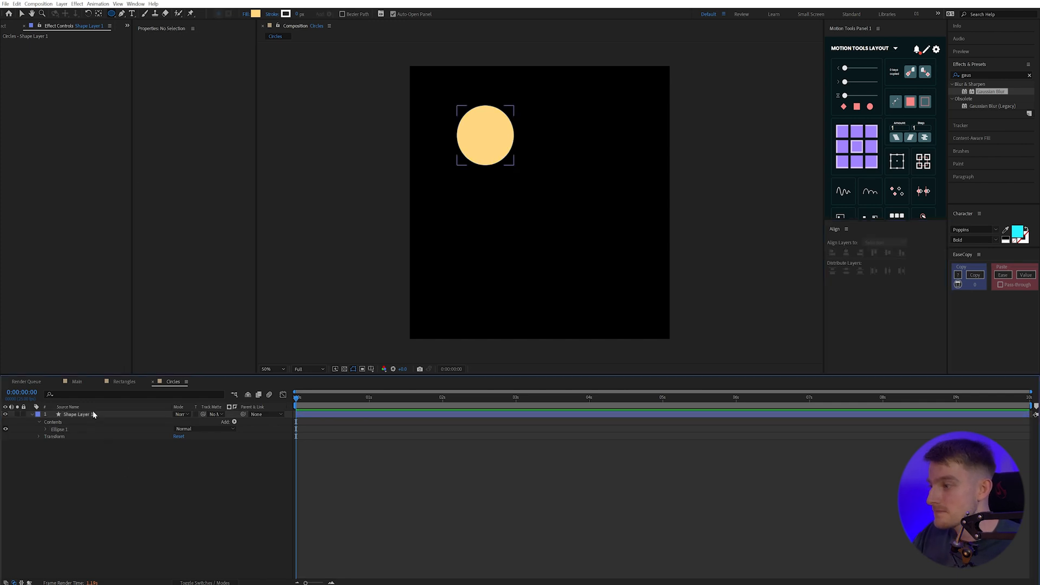
Step: Add a Repeater to the circle's shape layer and increase its number of copies
left_click(79, 414)
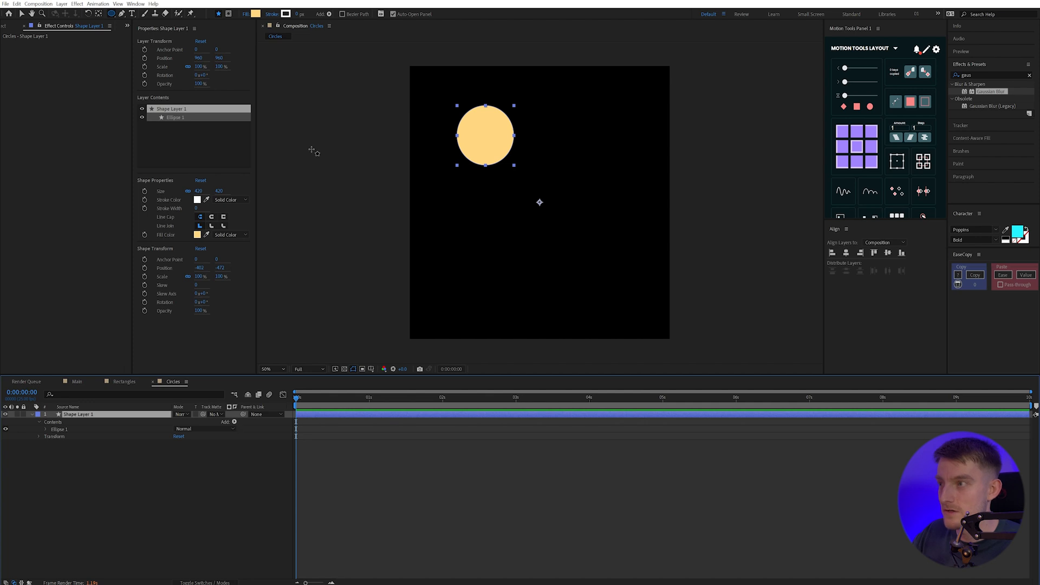
left_click(332, 15)
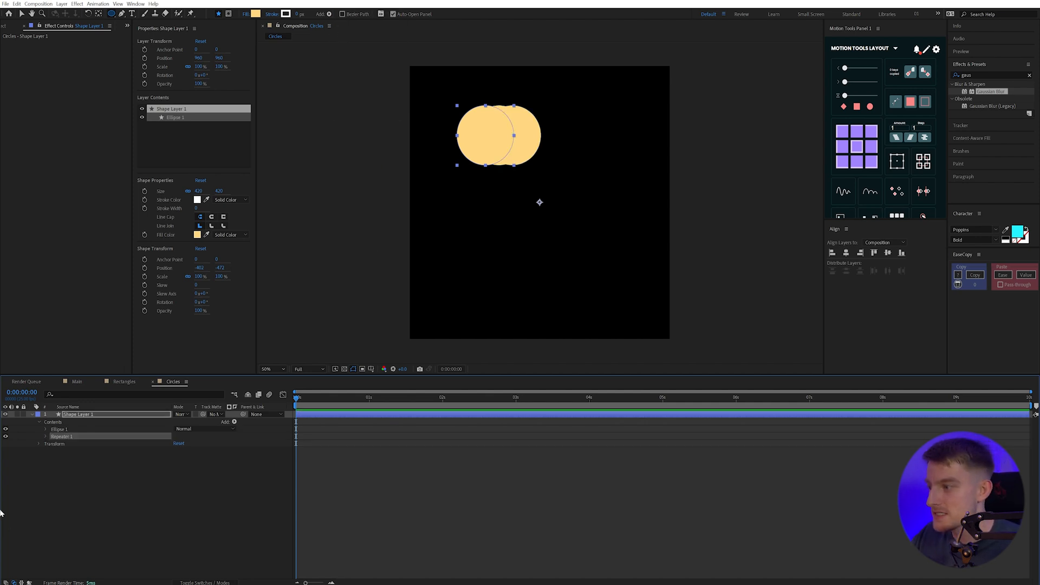
left_click(42, 436)
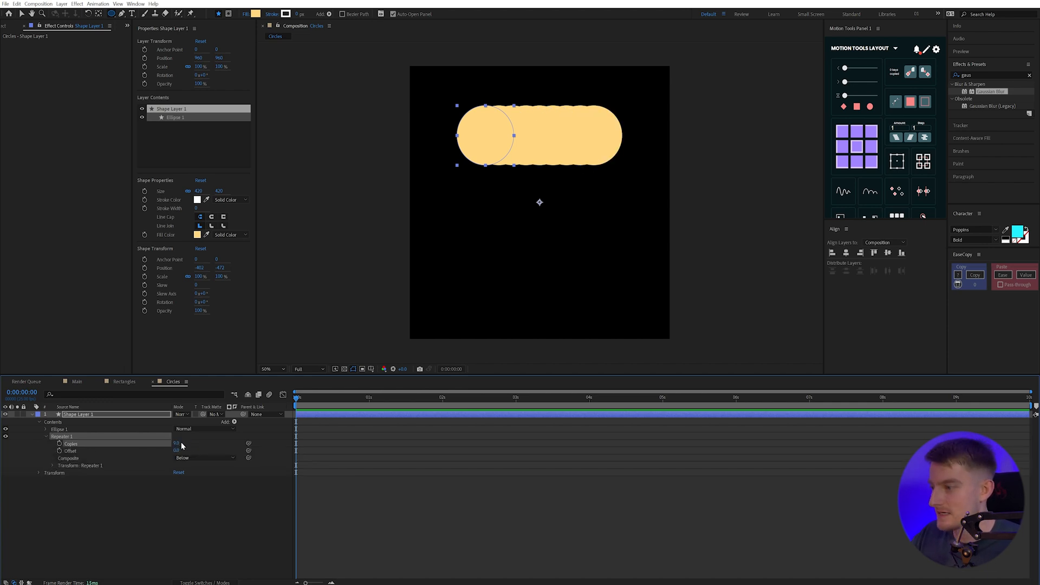
left_click(53, 466)
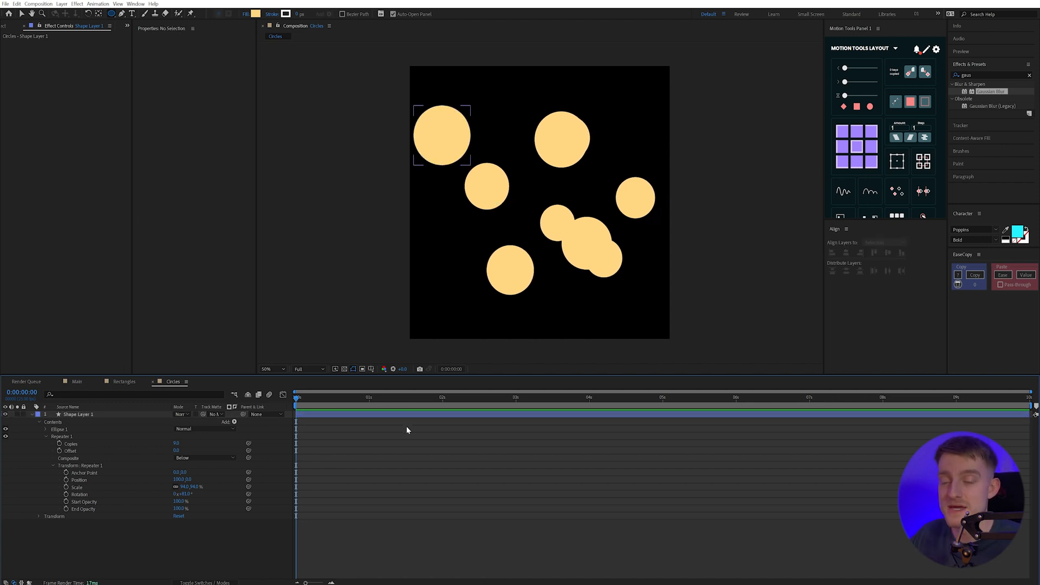
mouse_move(110, 464)
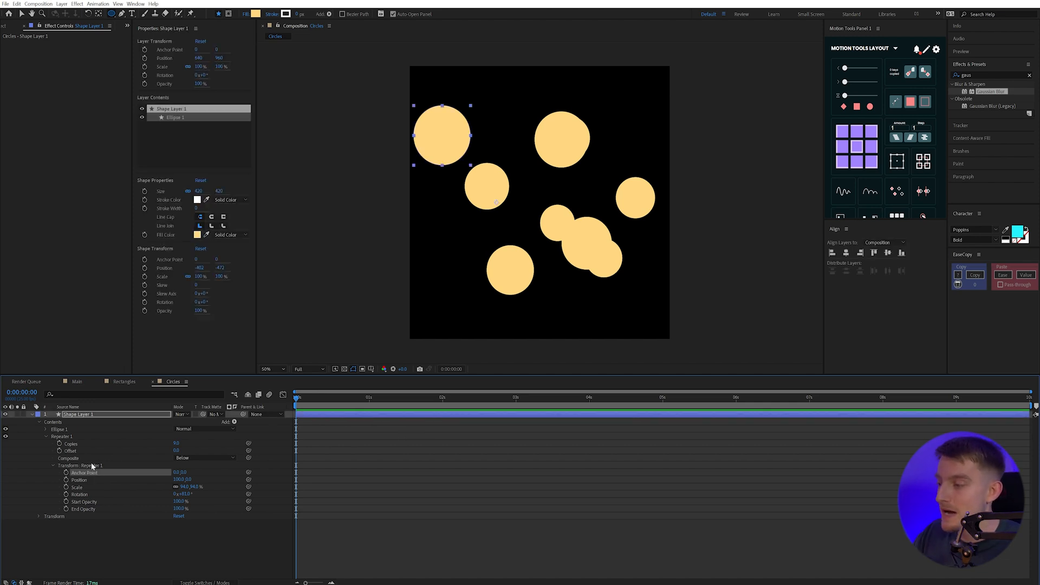
mouse_move(54, 472)
type("wiggle(")
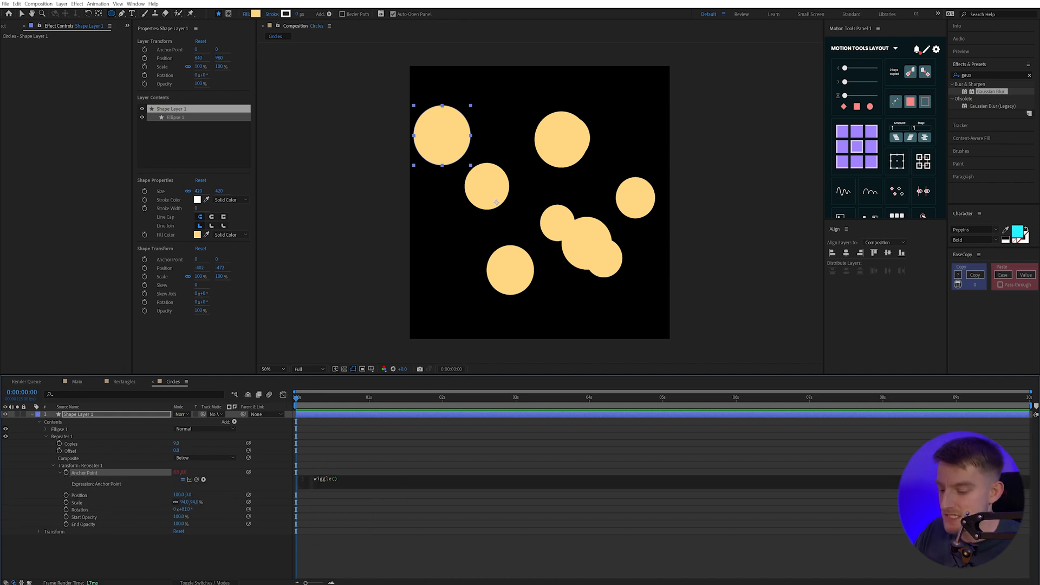
Step: Add a wiggle(0.2, …) expression to the Repeater's anchor point, preview, and reopen Main
type("0.2,50")
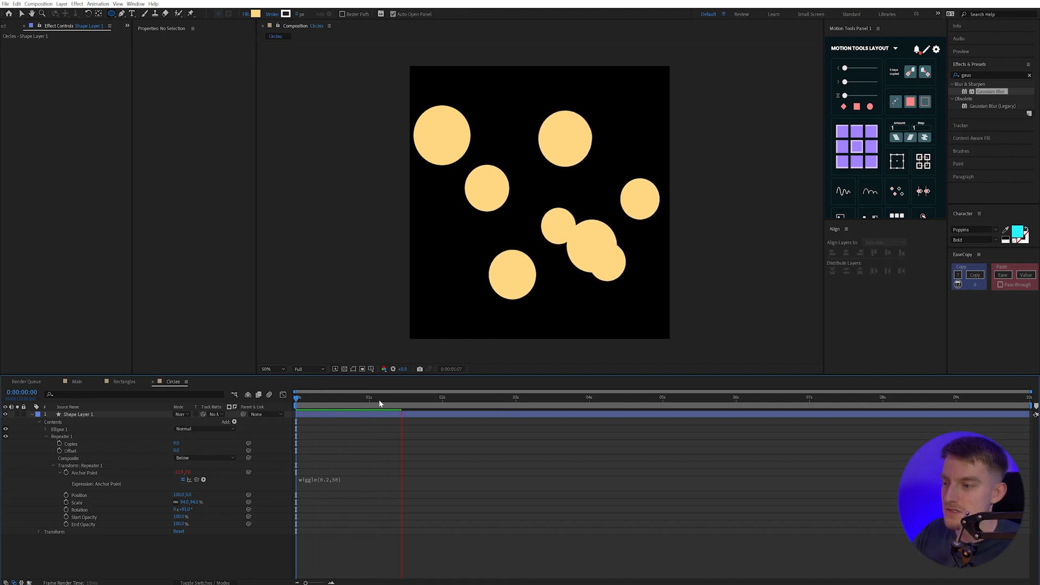
mouse_move(373, 404)
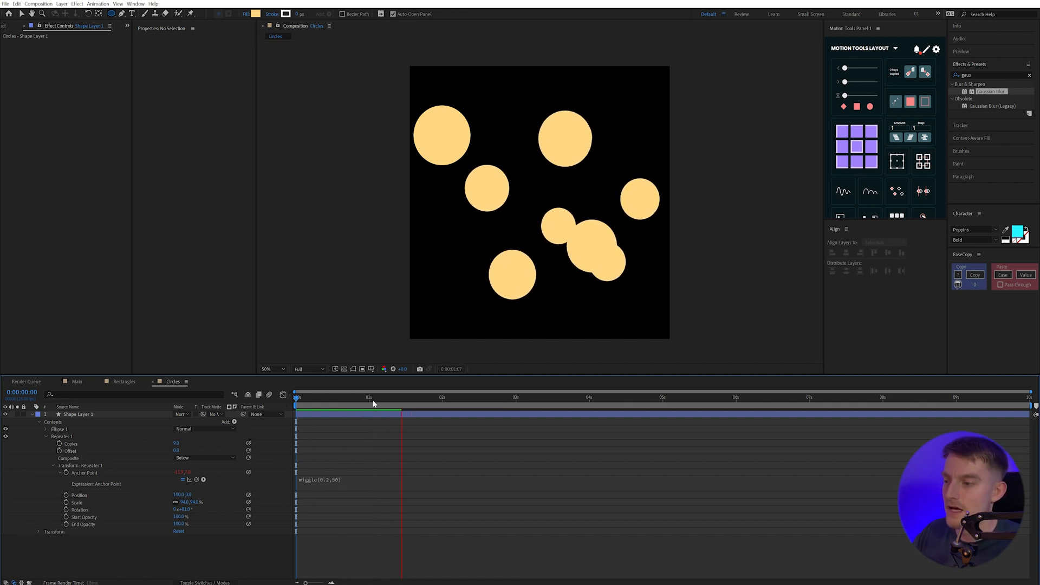
left_click(371, 397)
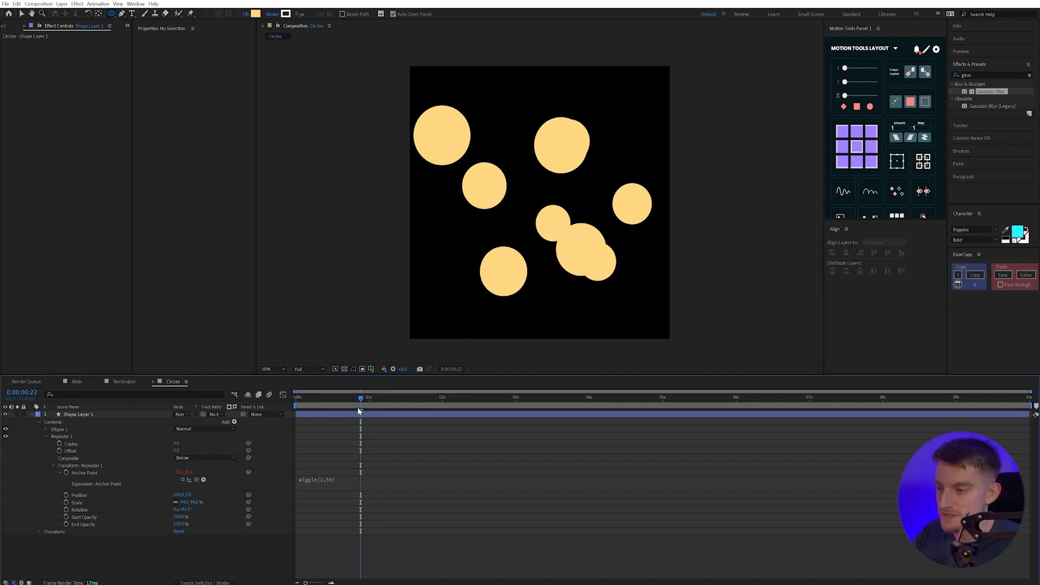
left_click(597, 413)
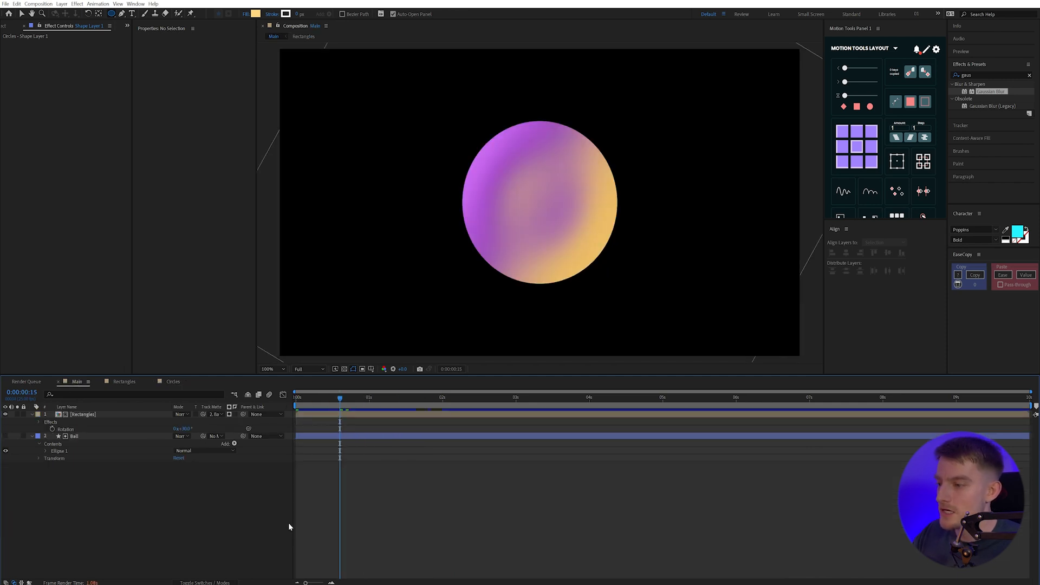
Step: Add the Circles composition to Main, scale it down, and set its Track Matte to Ball
left_click(34, 27)
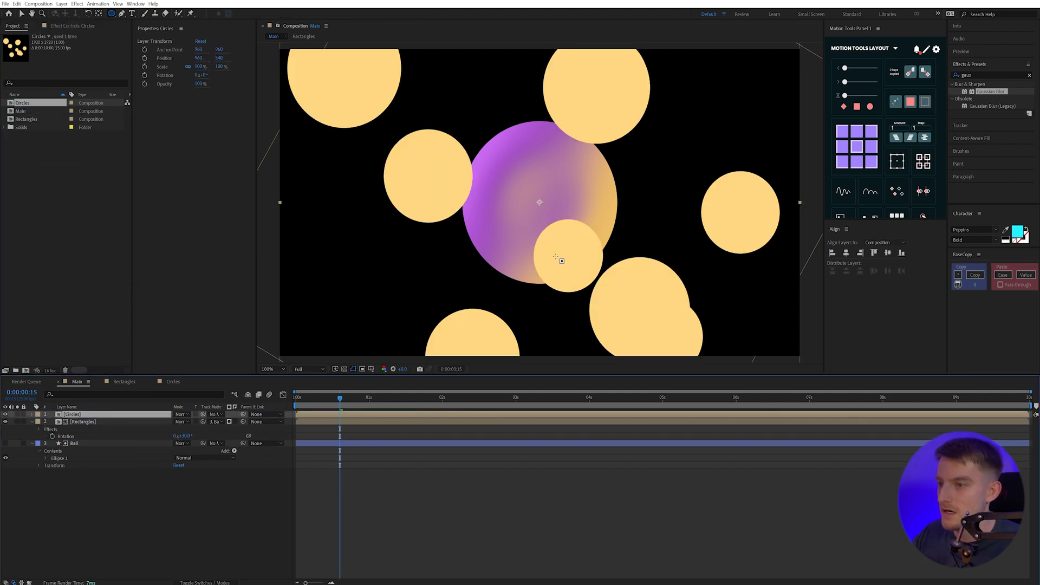
left_click(267, 369)
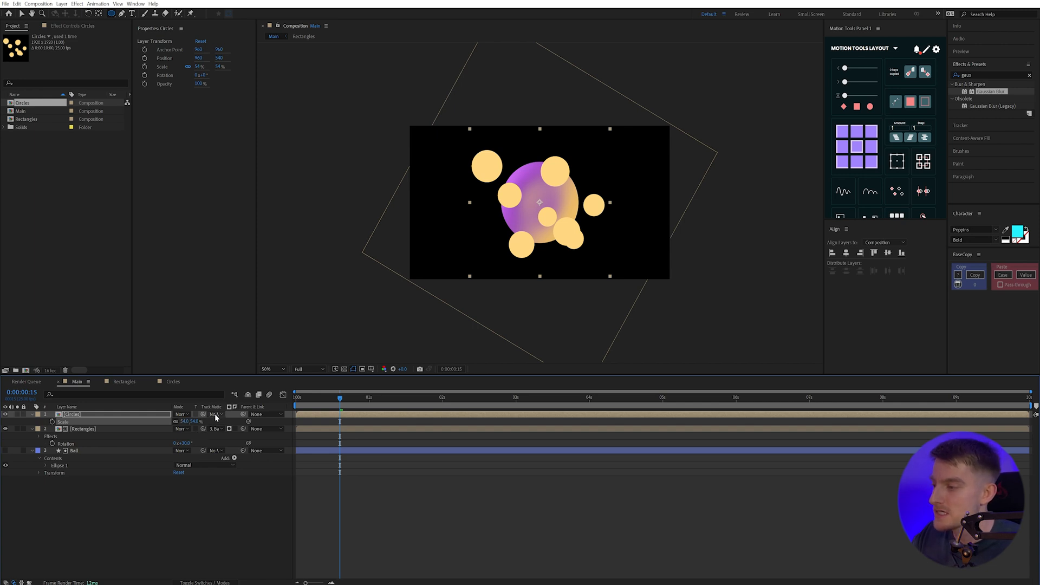
left_click(215, 414)
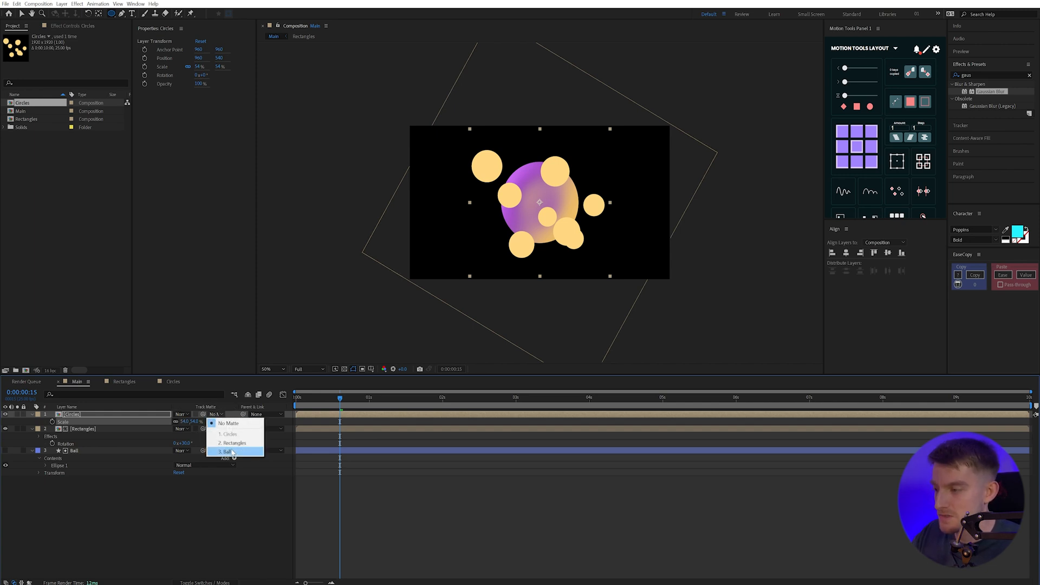
left_click(226, 451)
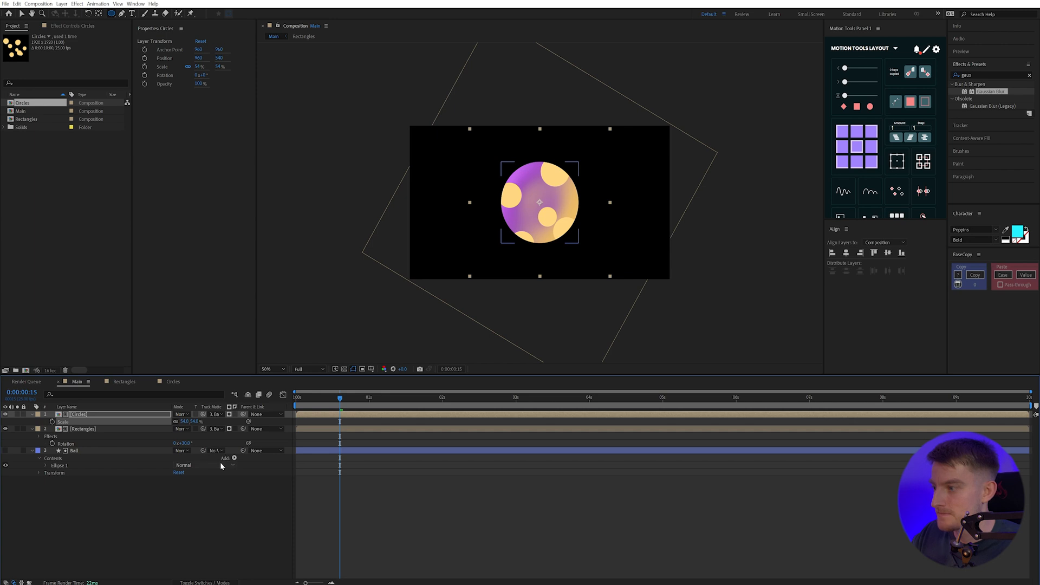
Step: Copy the Rectangles layer's Gaussian Blur and Bulge onto the Circles layer and reopen Circles
left_click(81, 428)
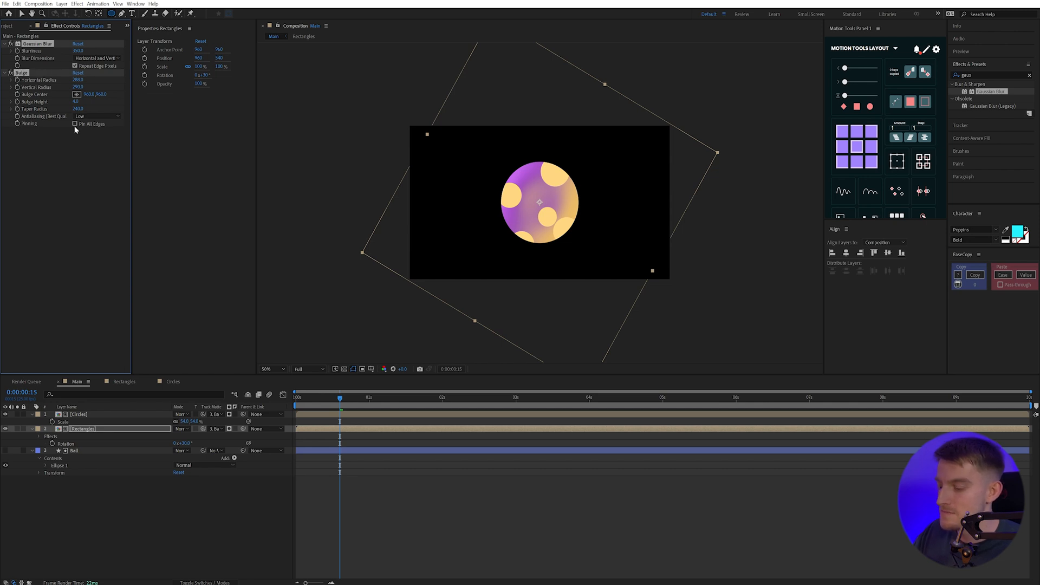
left_click(78, 414)
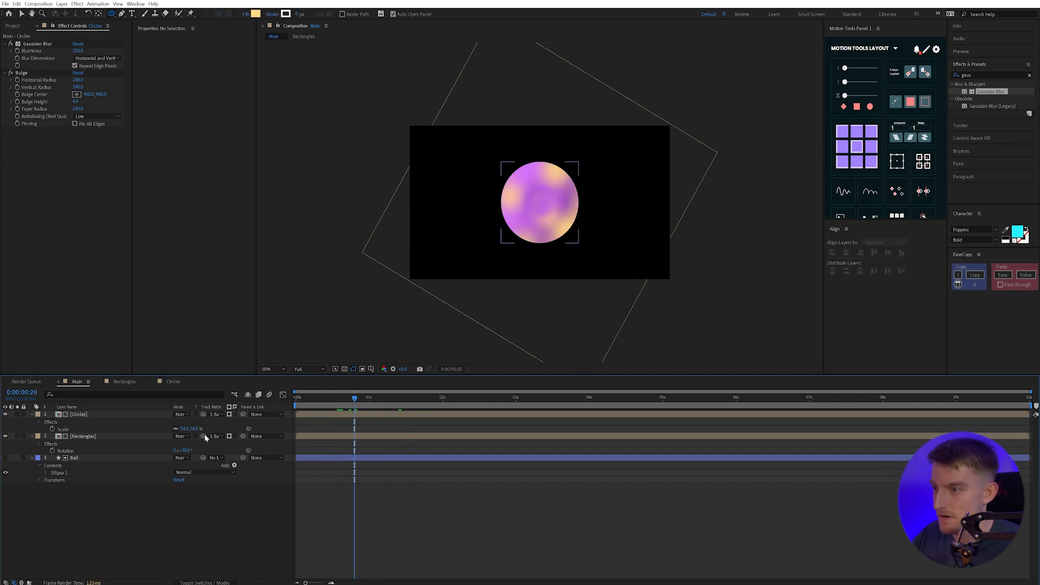
left_click(172, 381)
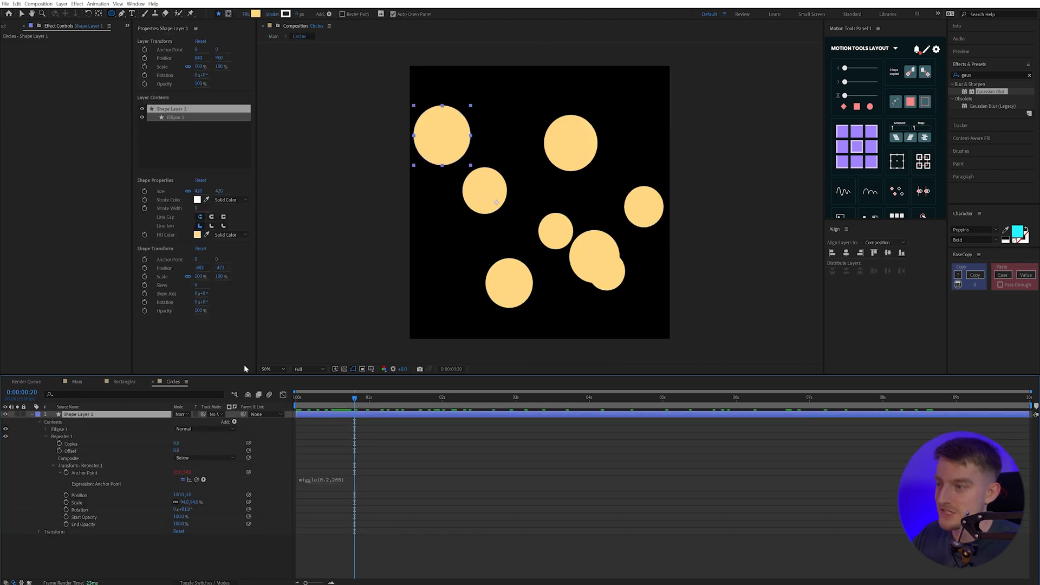
Step: Change the circles' Shape Fill Color to a light purple
left_click(197, 234)
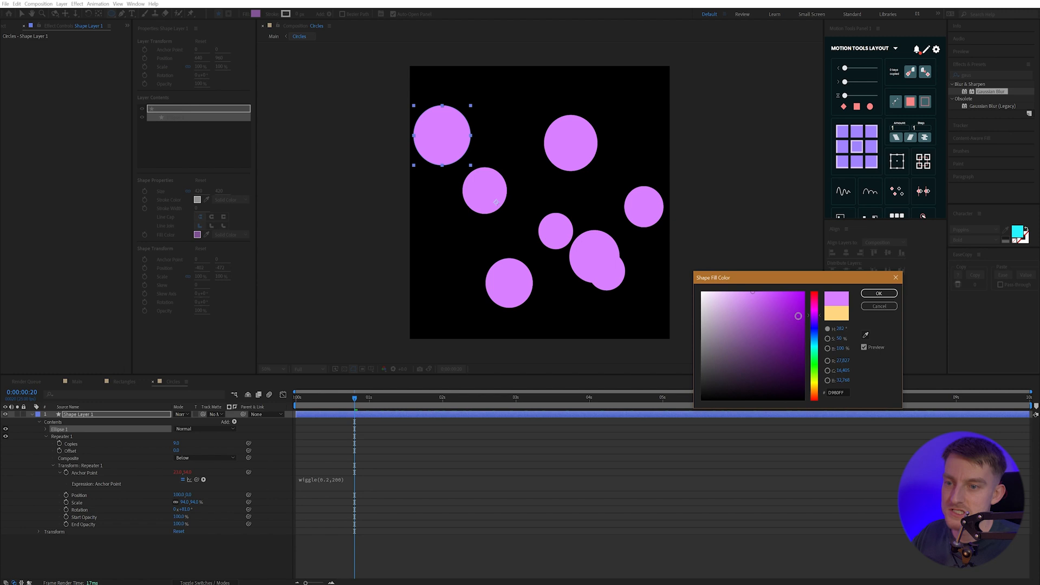
left_click_drag(798, 315, 777, 317)
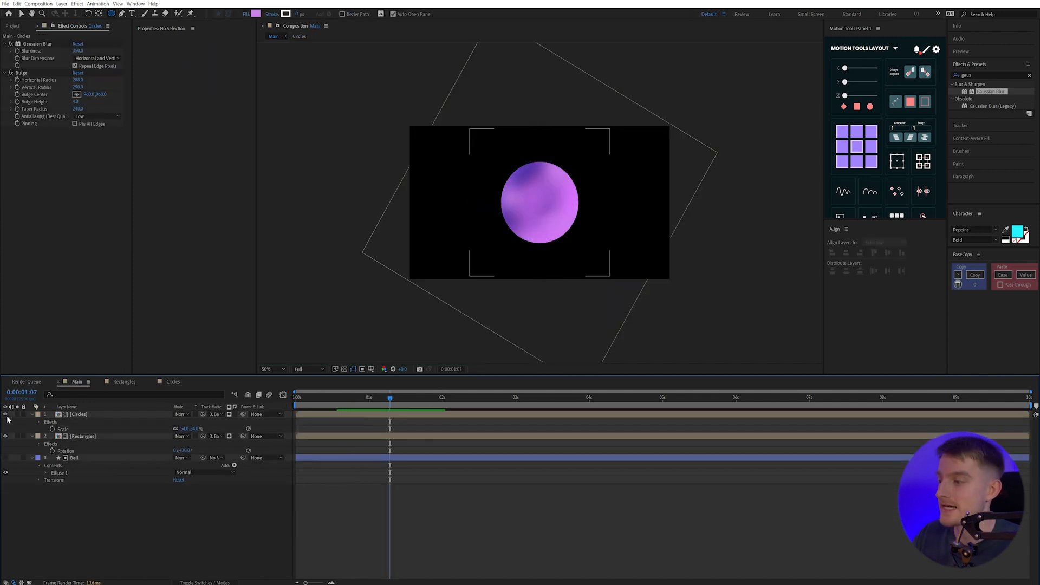
Step: Set Ball 2's offset ellipse mask to Subtract, leaving only a thin purple crescent
left_click(76, 458)
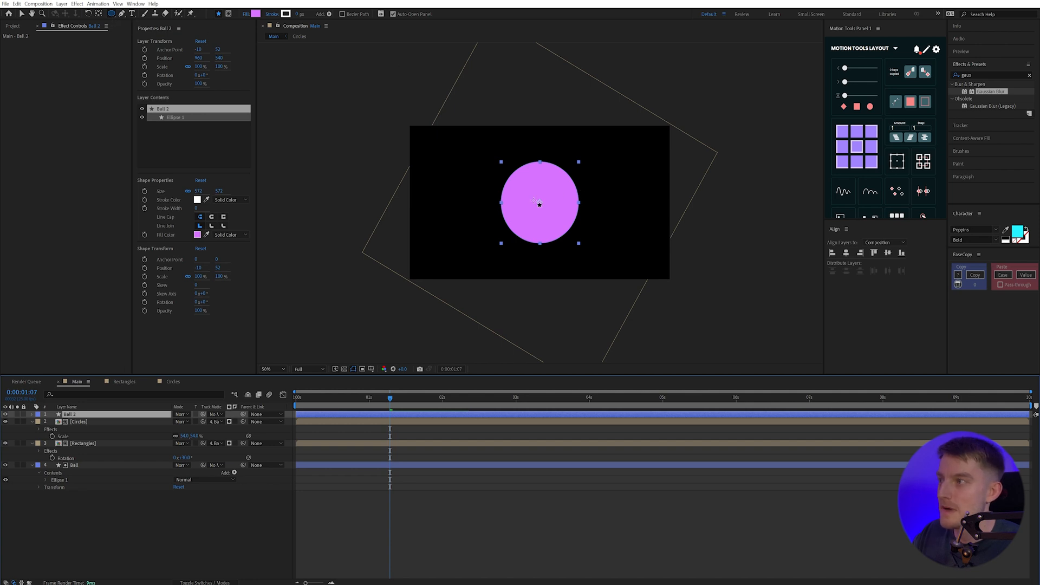
mouse_move(225, 13)
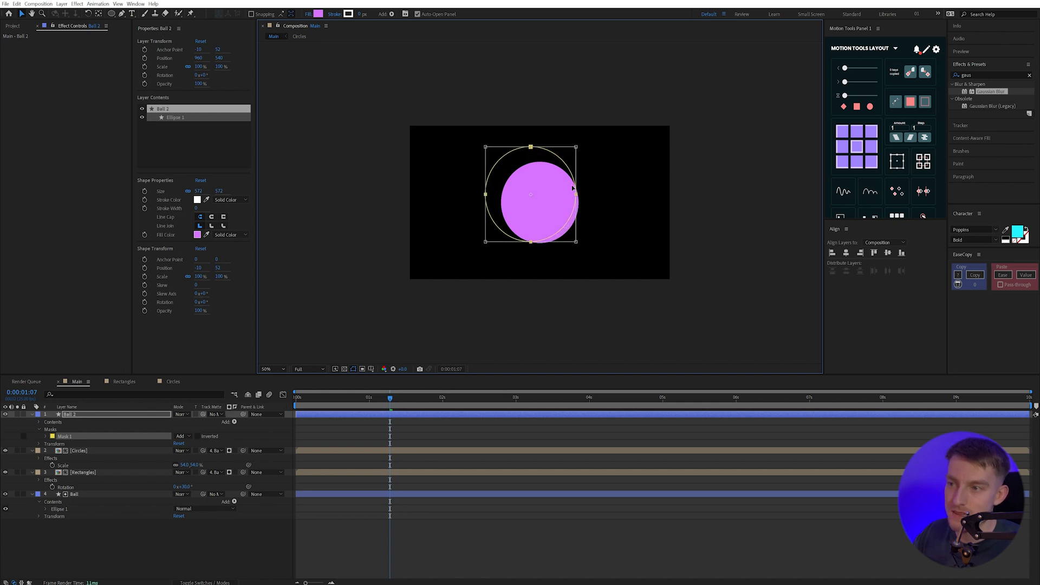
left_click(181, 436)
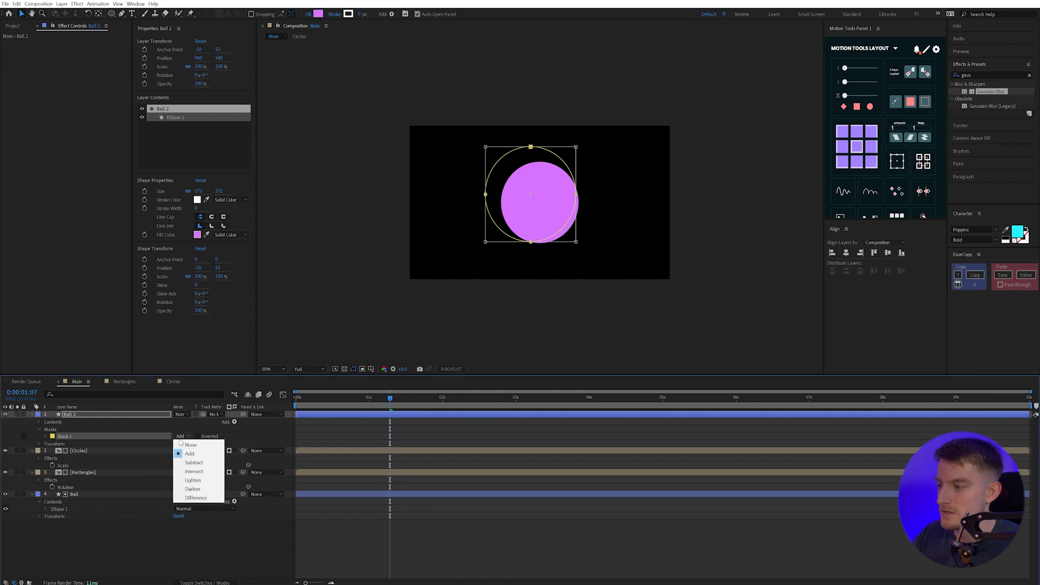
mouse_move(193, 463)
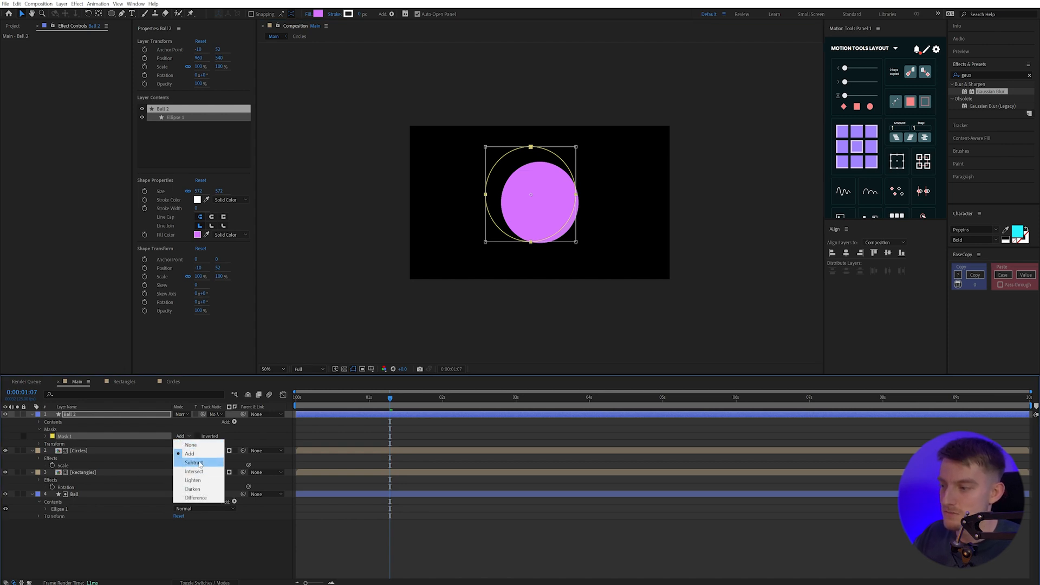
left_click(193, 462)
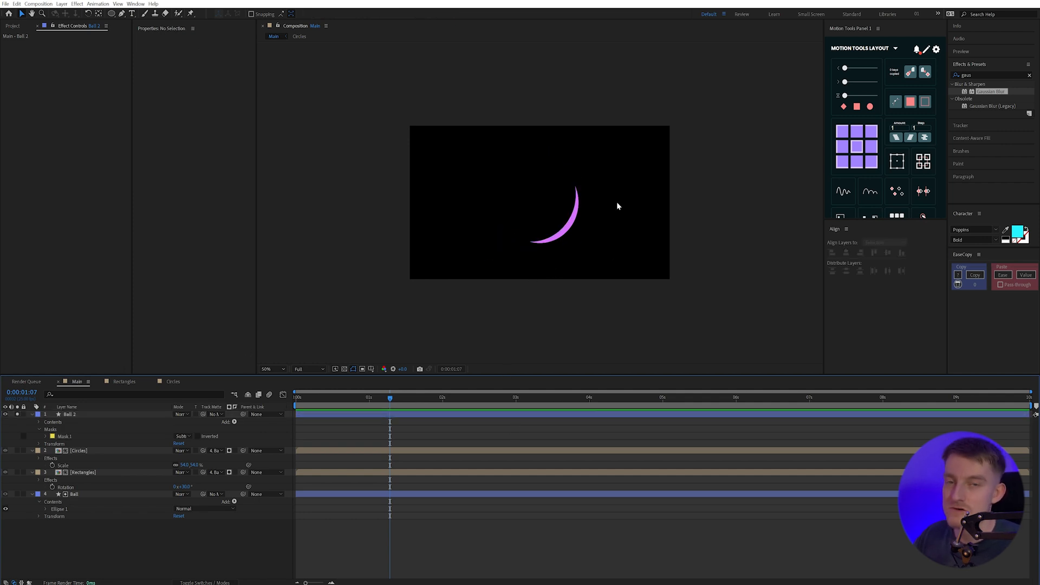
Step: Make the Ball 2 crescent white, add Gaussian Blur, and track-matte it to Ball
left_click(71, 414)
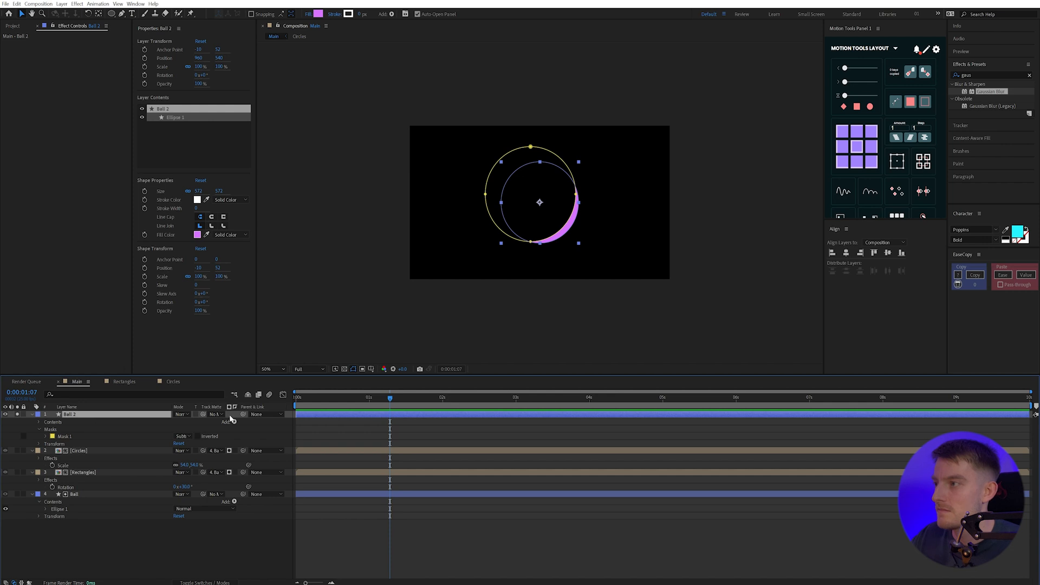
left_click(197, 235)
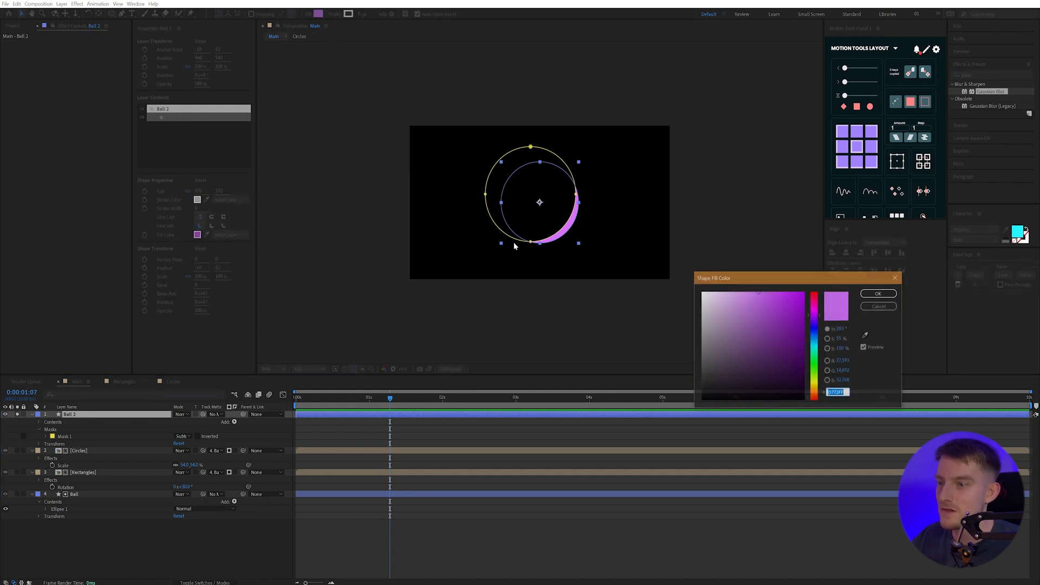
left_click(878, 294)
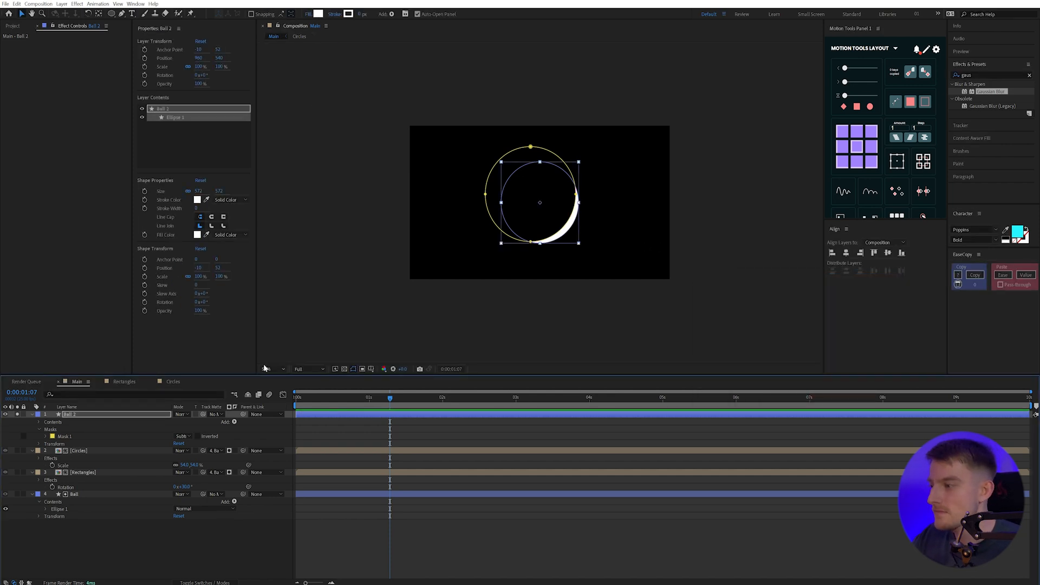
type("gu")
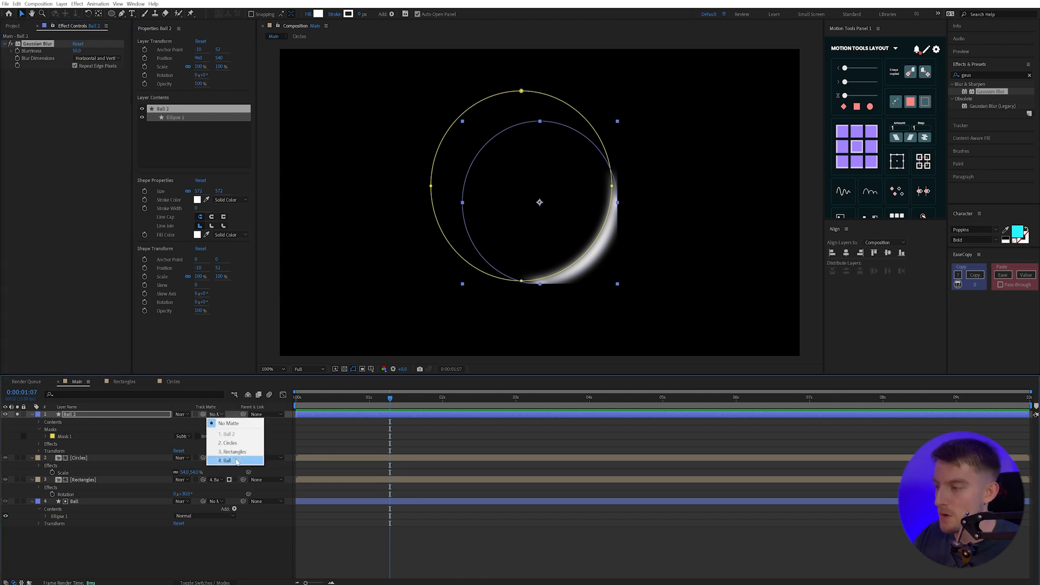
left_click(225, 461)
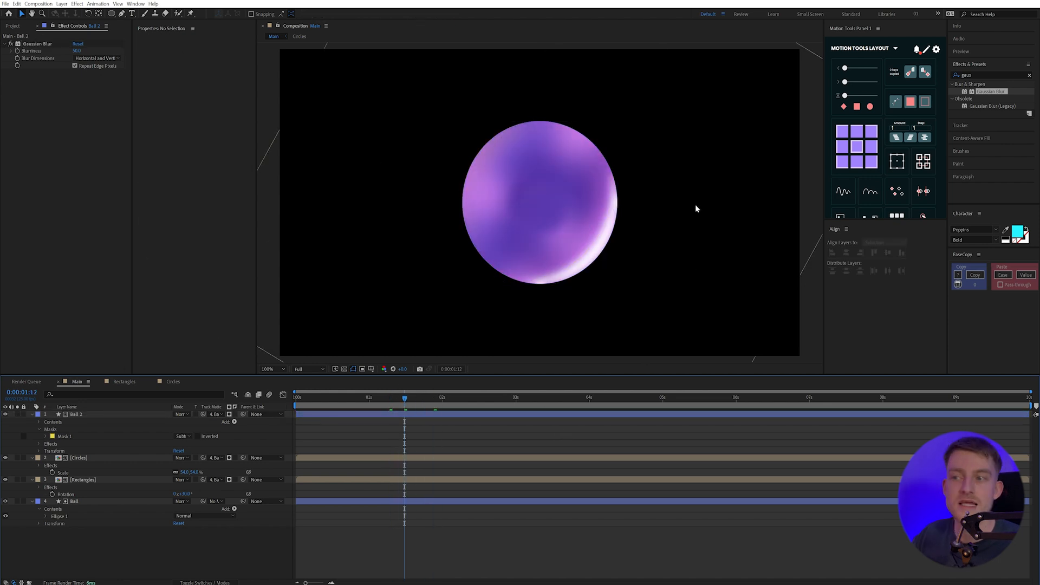
left_click(267, 369)
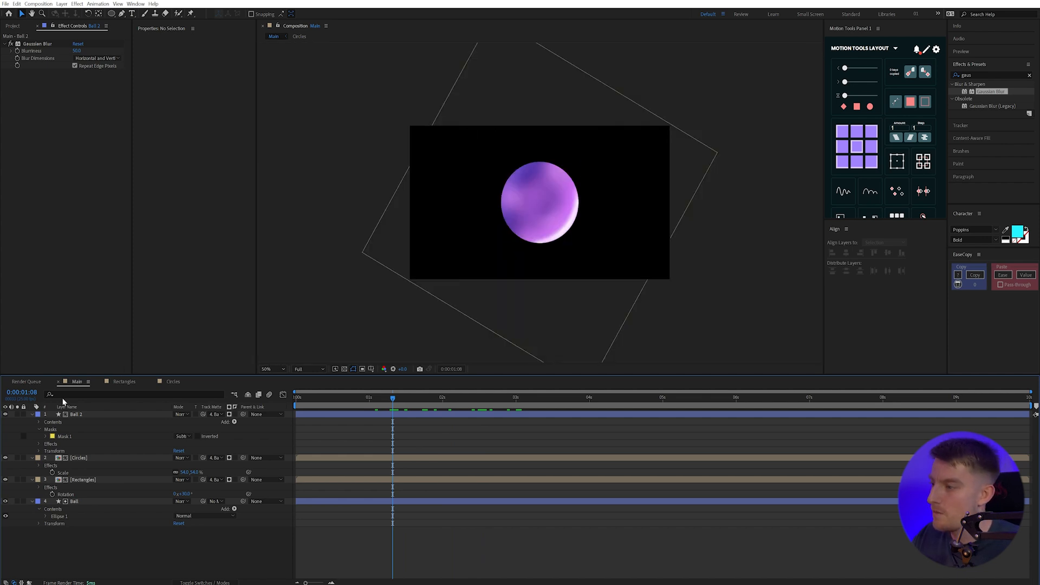
Step: Drive Ball 2's Rotation with a time-based expression so the highlight spins
left_click(77, 414)
type("time*60")
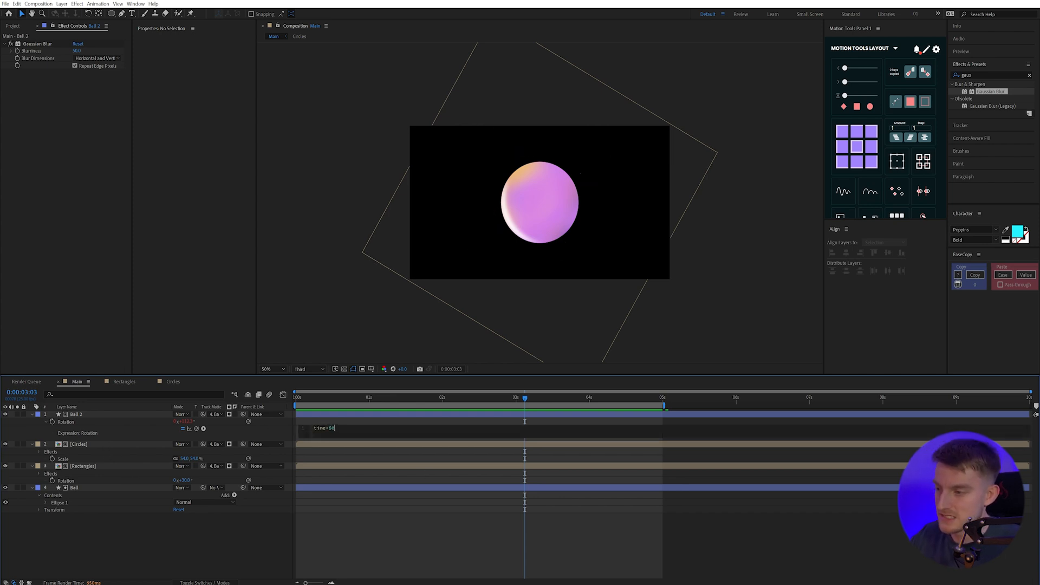
left_click(428, 397)
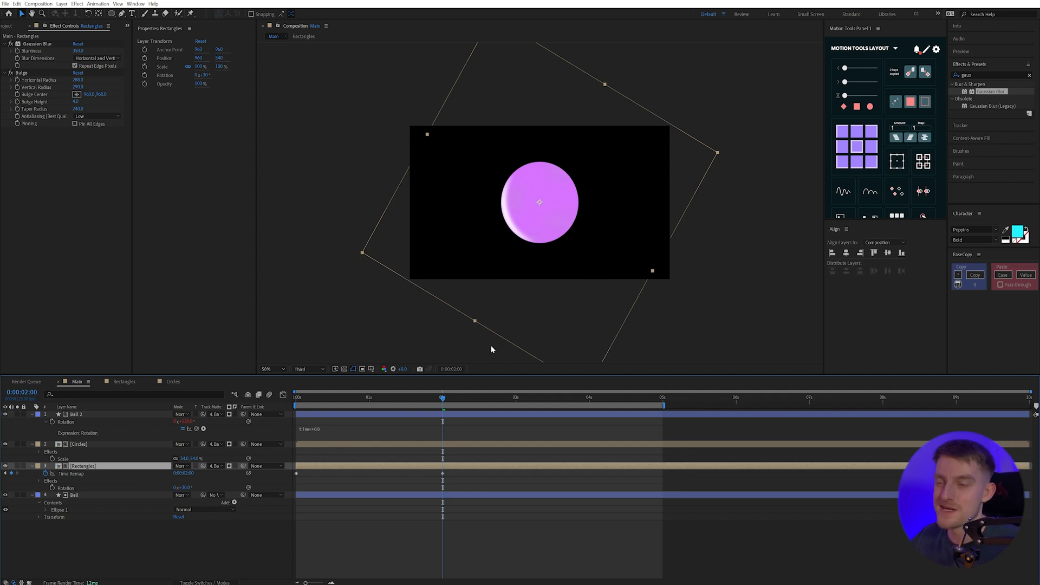
mouse_move(545, 355)
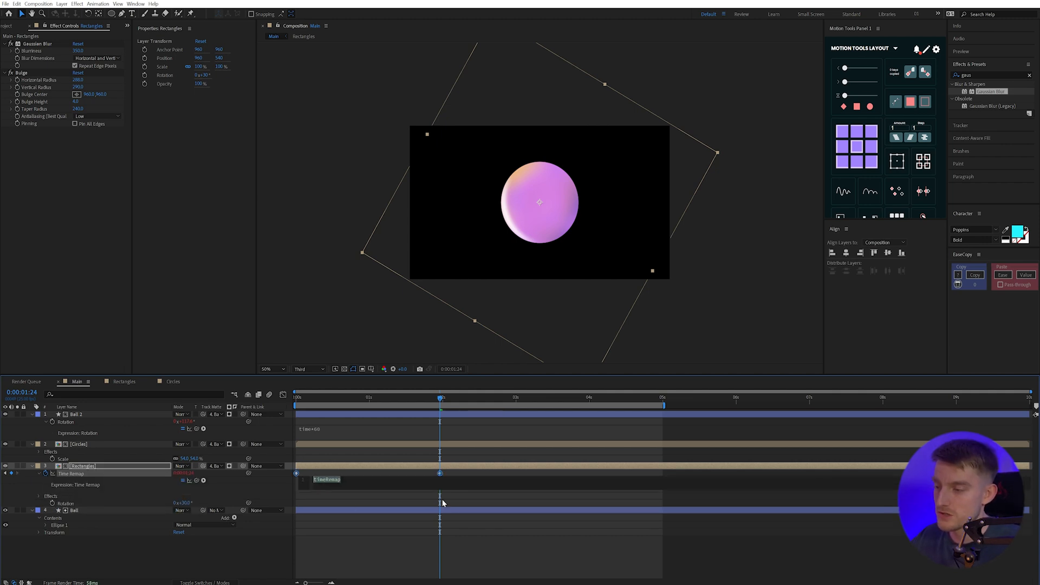
Step: Add a loopOut() expression to the Rectangles time remap and preview the loop
type("loop")
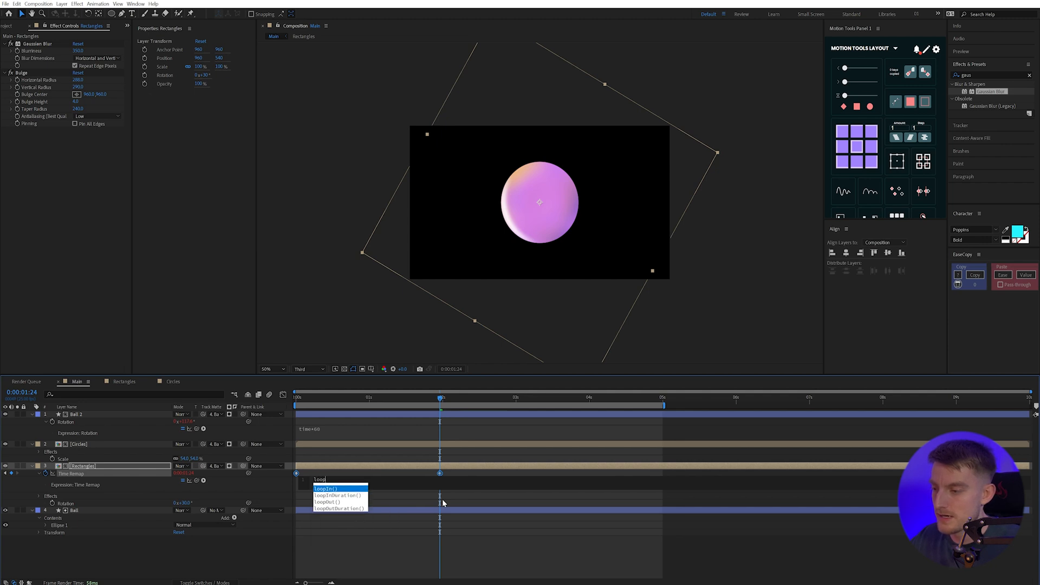
left_click(327, 501)
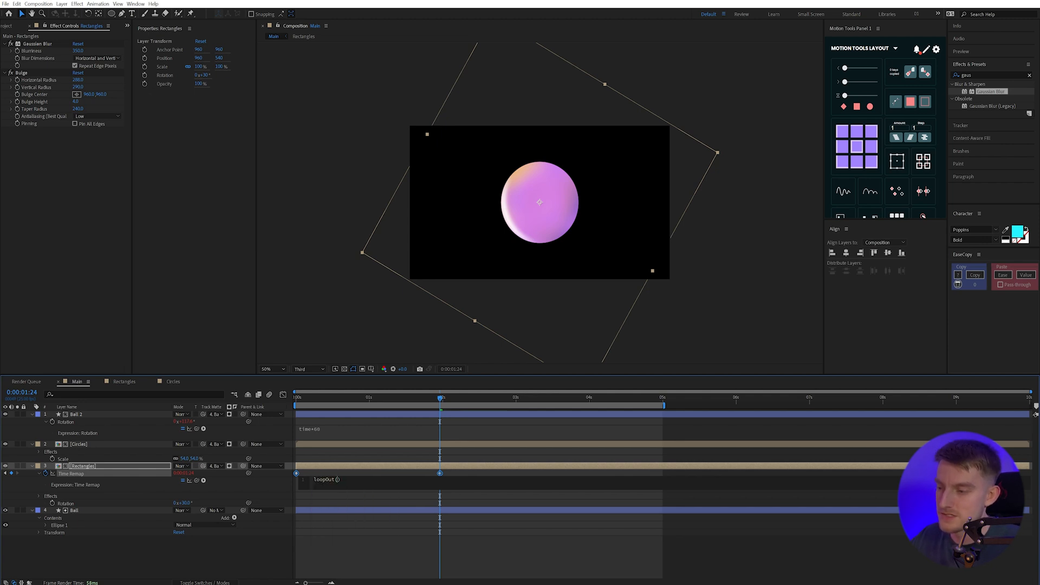
mouse_move(464, 543)
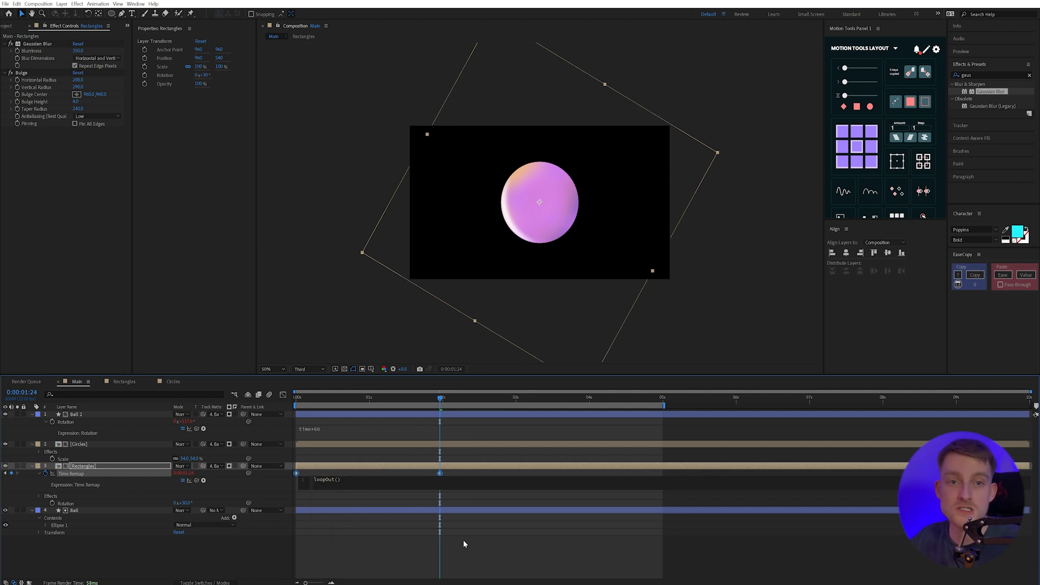
left_click(447, 398)
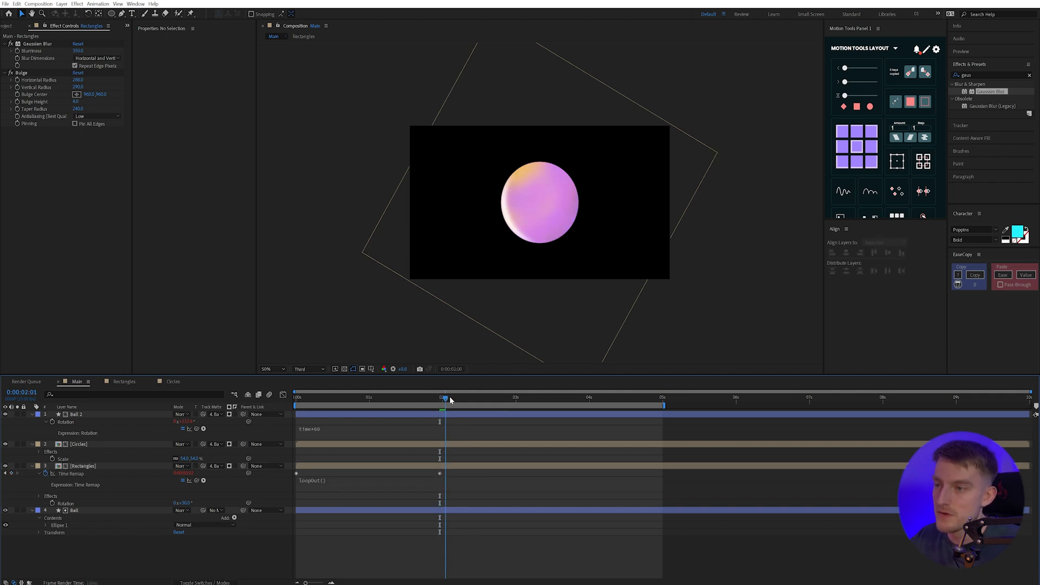
left_click_drag(444, 396, 640, 397)
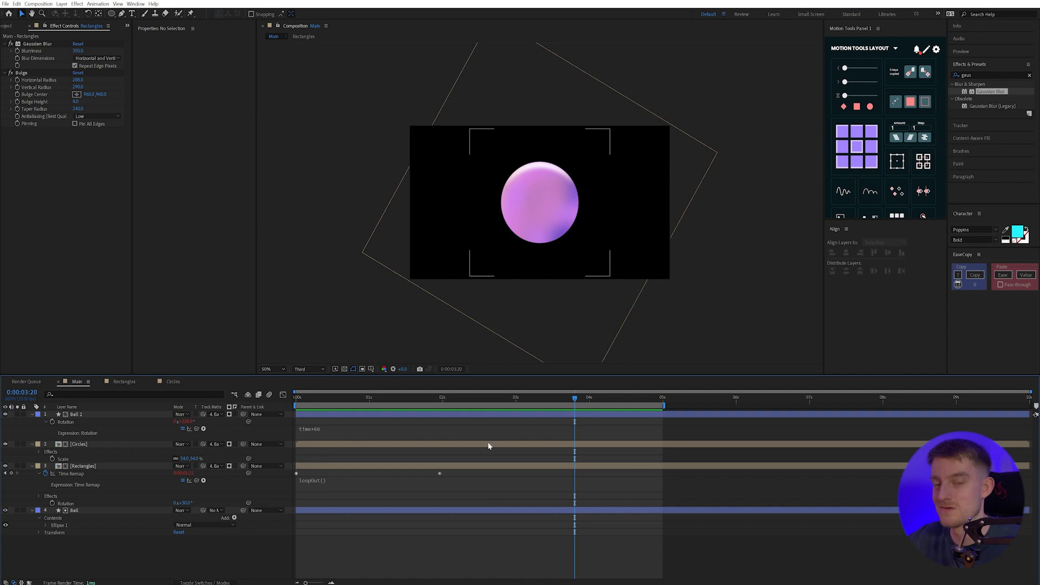
left_click(61, 511)
type("Ba")
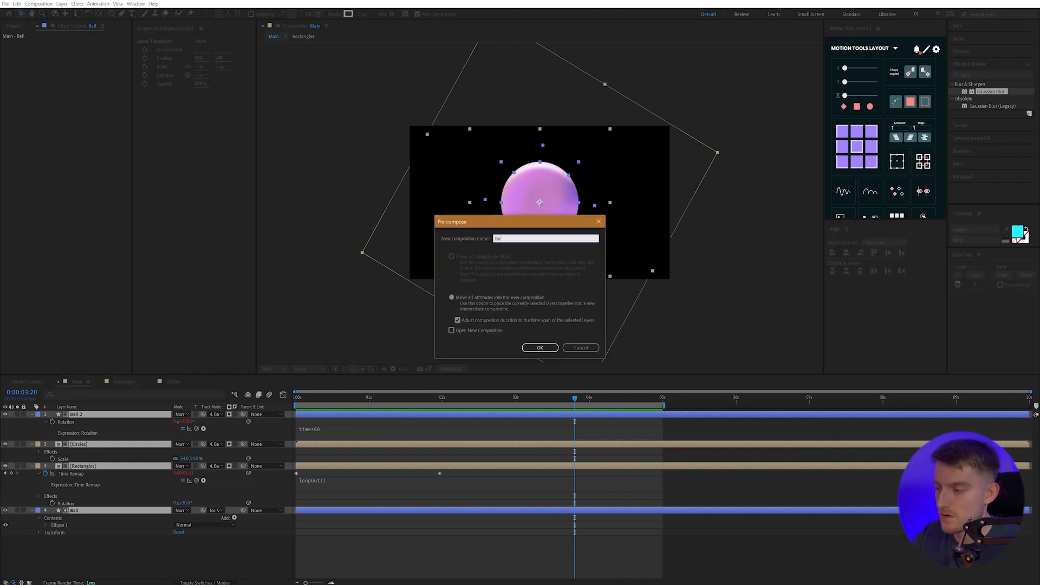
Step: Pre-compose the orb layers as Ball and move the playhead to an earlier frame
left_click(540, 347)
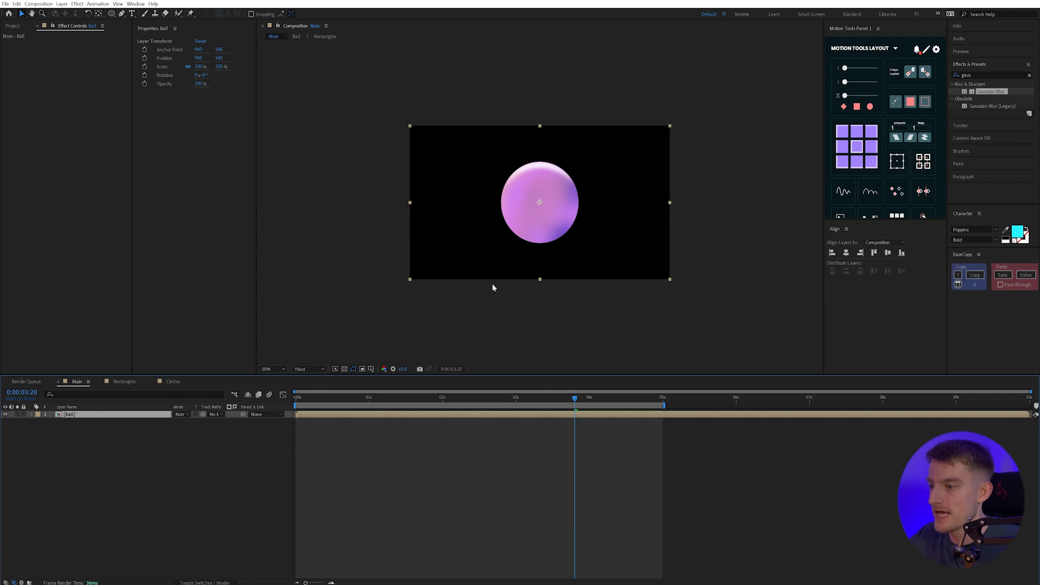
mouse_move(387, 263)
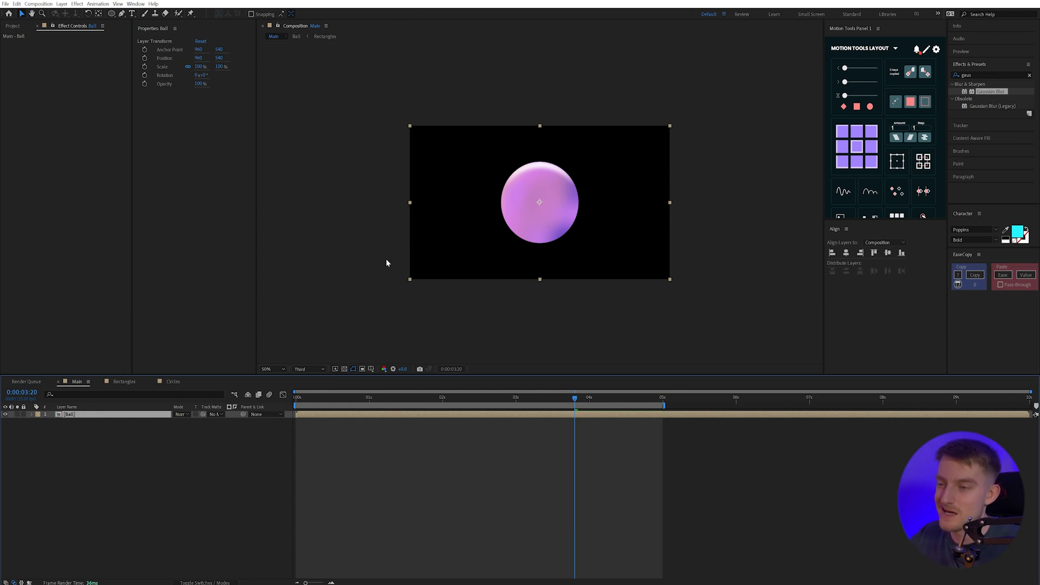
left_click(462, 397)
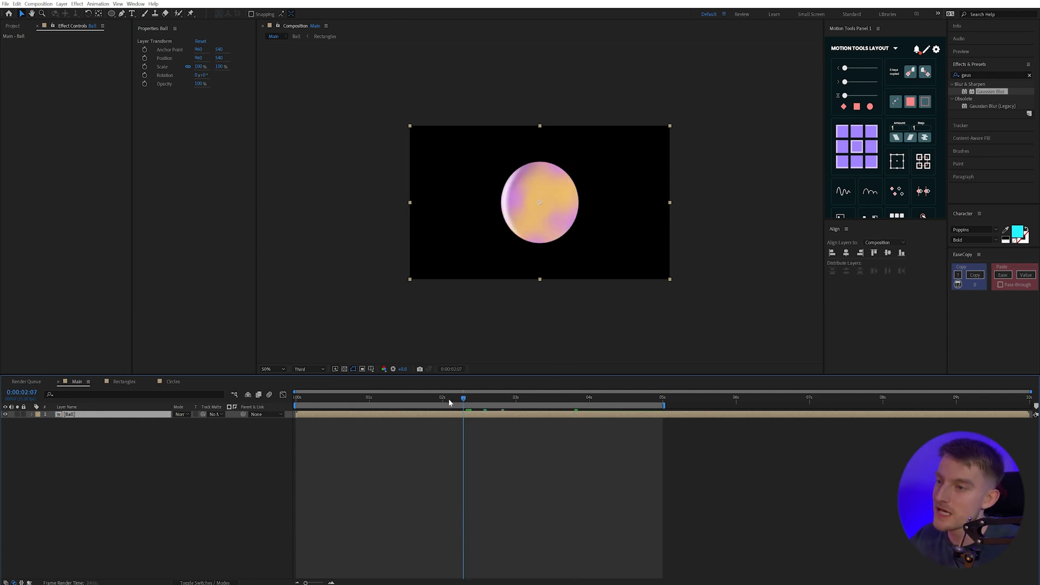
Step: Give the Ball layer an Inner Glow style with Overlay blending and a purple colour
right_click(67, 414)
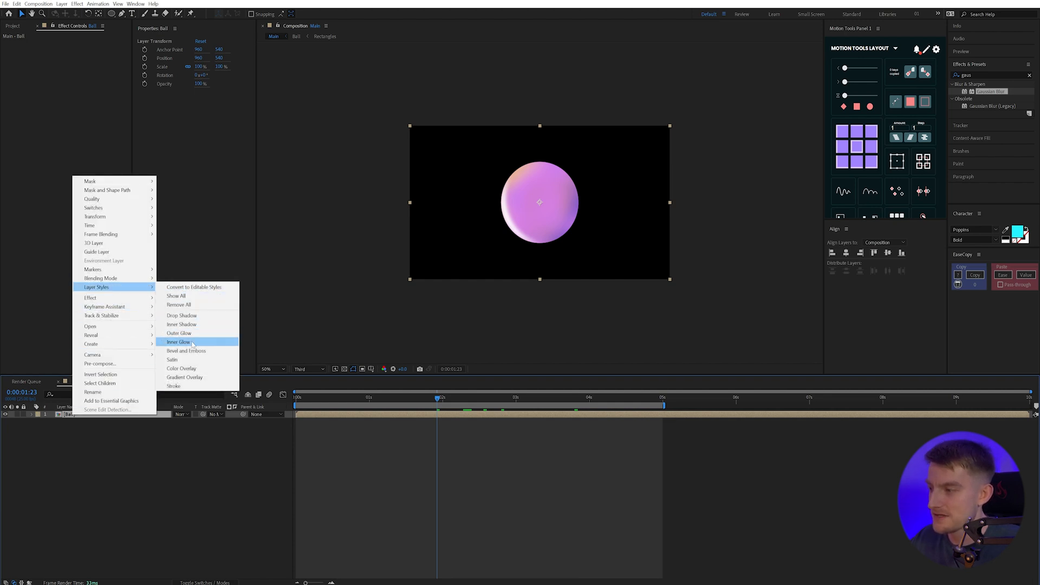
left_click(178, 342)
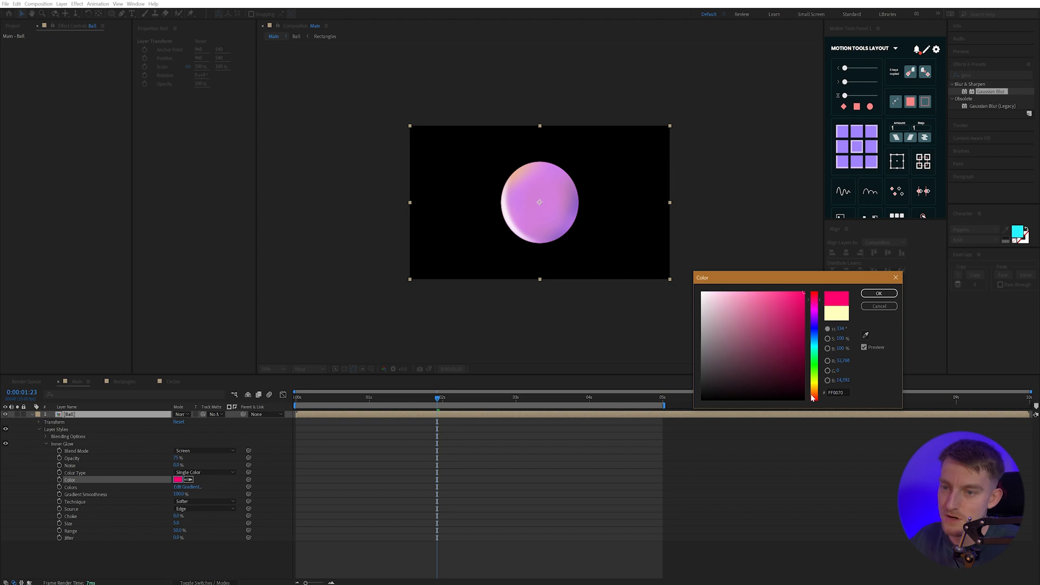
left_click(878, 292)
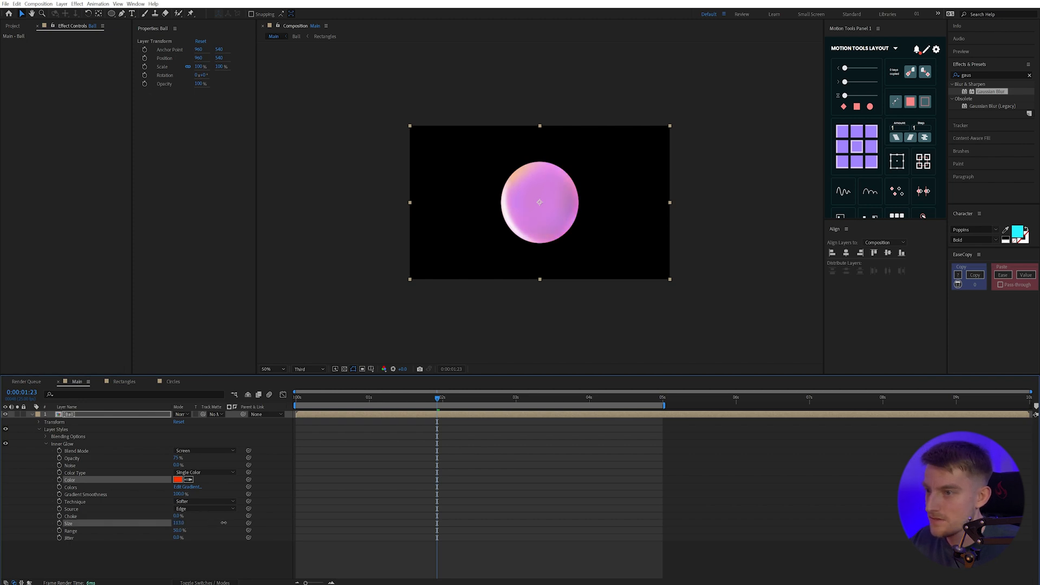
left_click(272, 368)
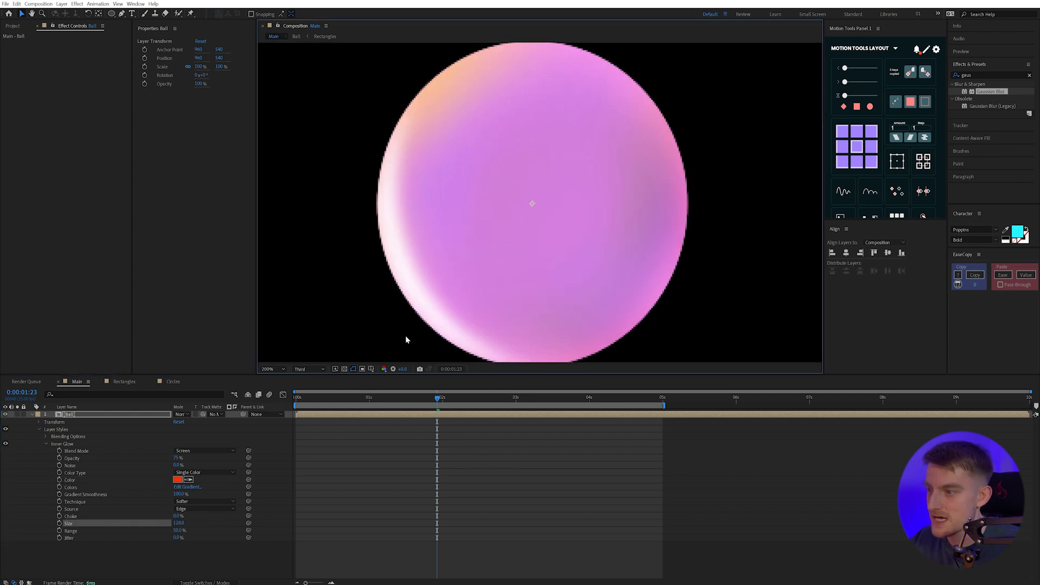
left_click(307, 369)
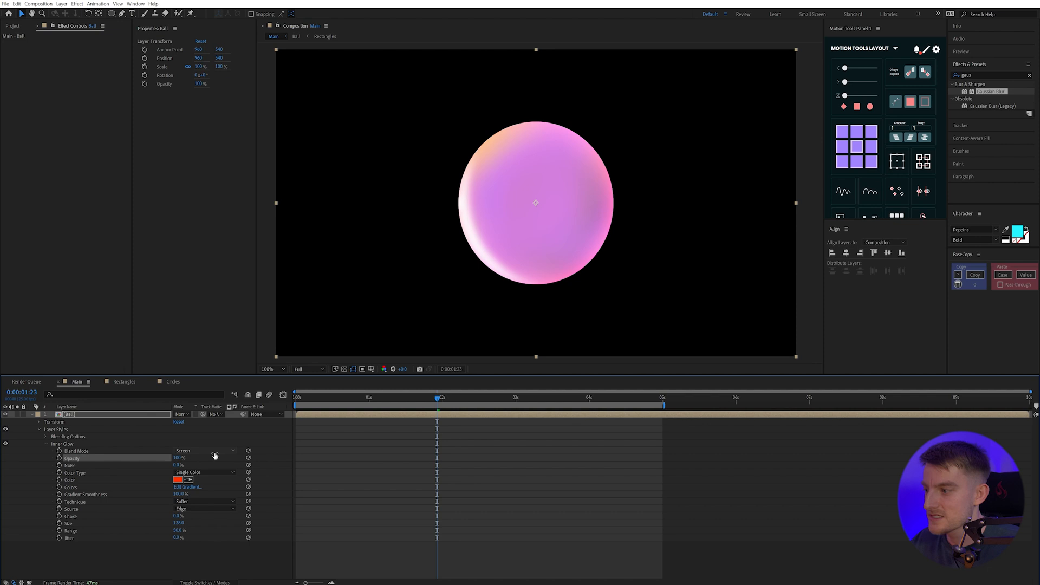
left_click(205, 451)
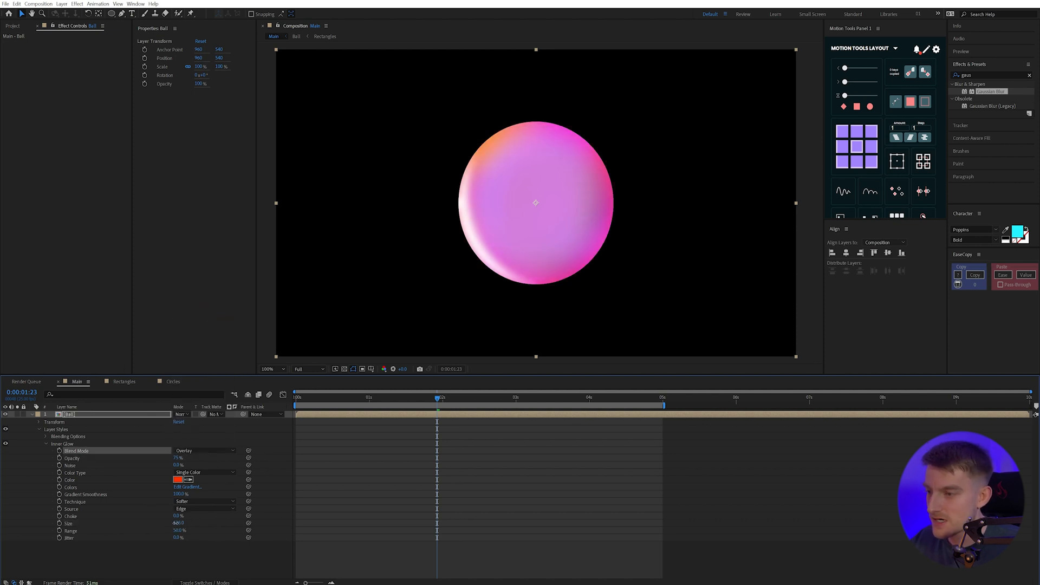
left_click(175, 479)
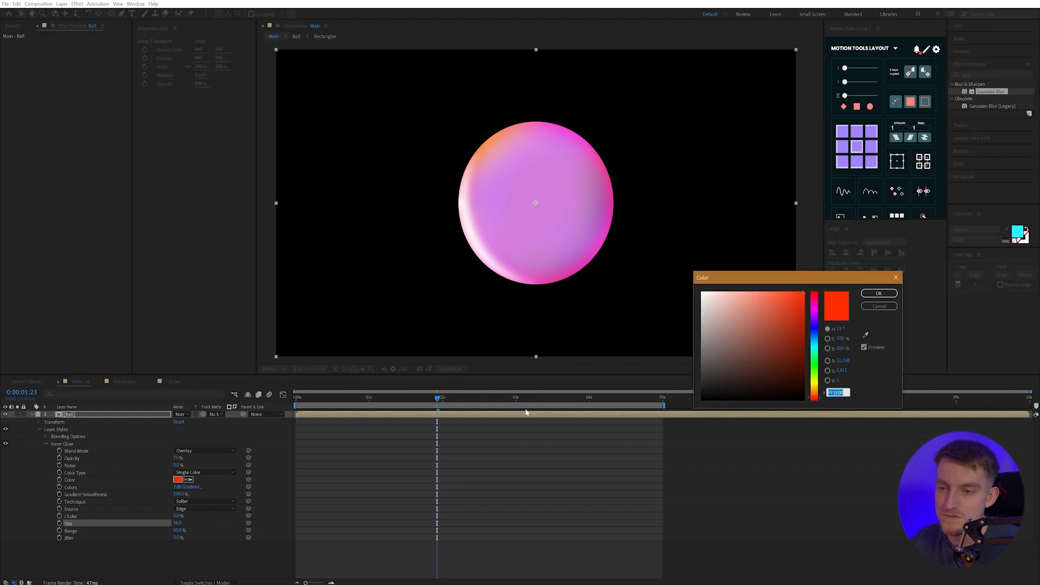
left_click(798, 350)
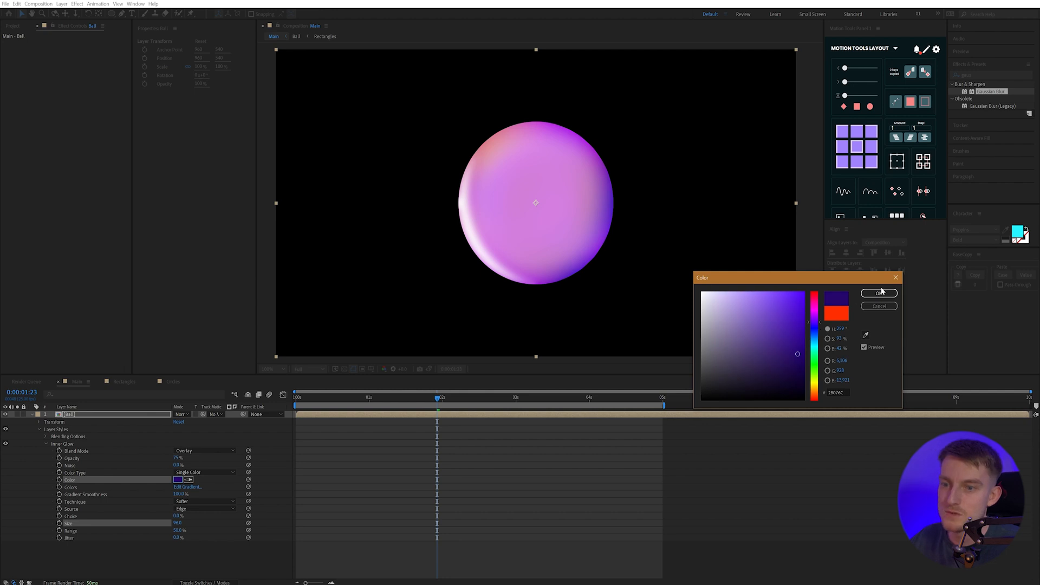
left_click(878, 293)
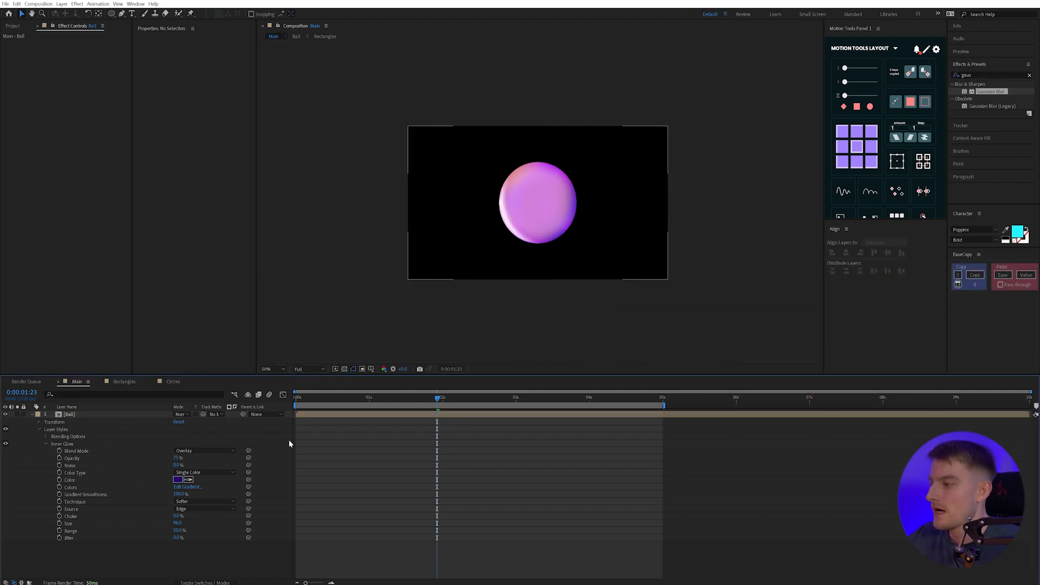
Step: Add a Bevel and Emboss layer style to the Ball Bevel copy
left_click(59, 413)
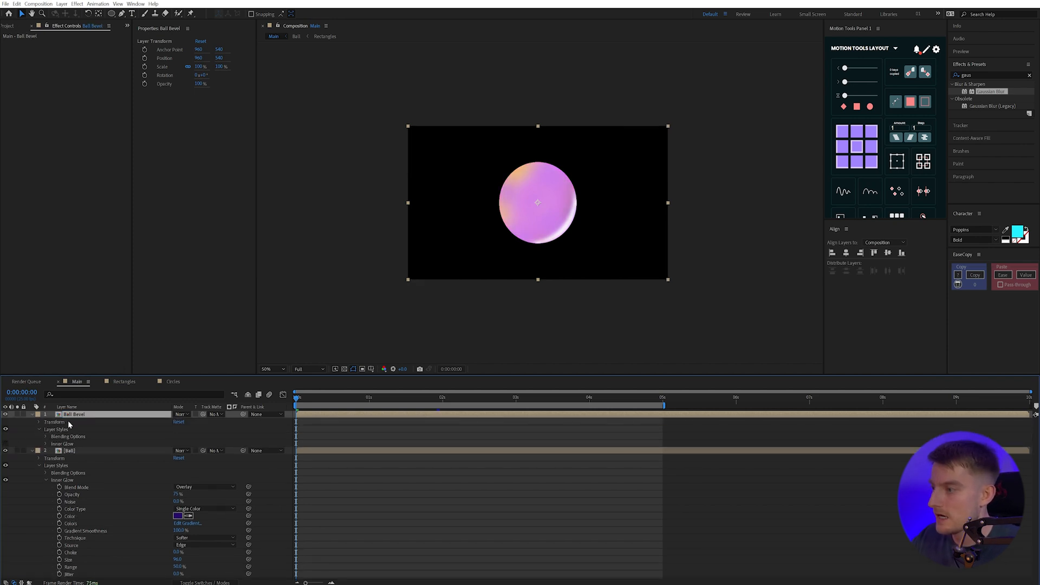
right_click(73, 414)
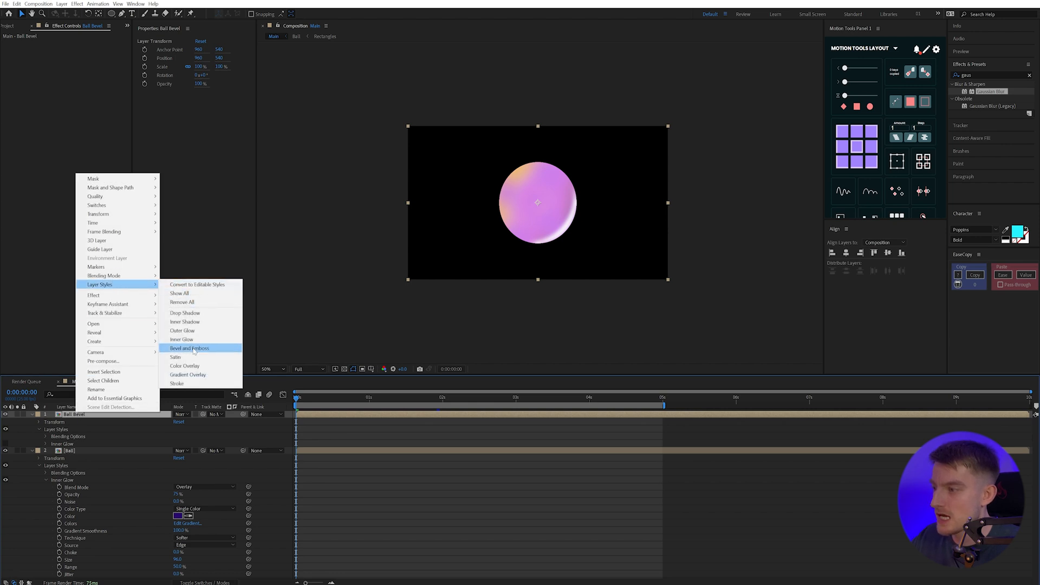
left_click(188, 347)
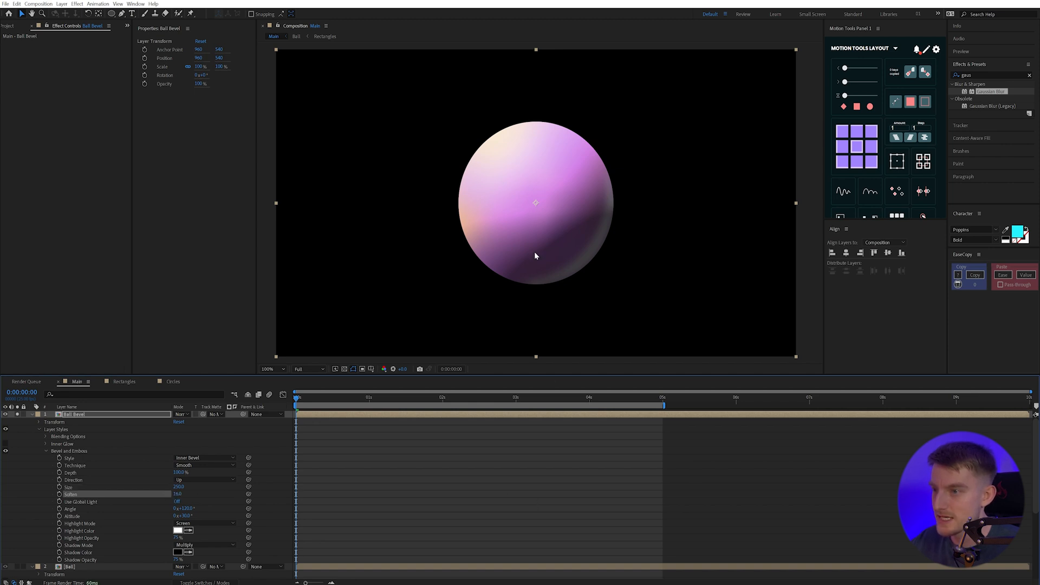
mouse_move(597, 229)
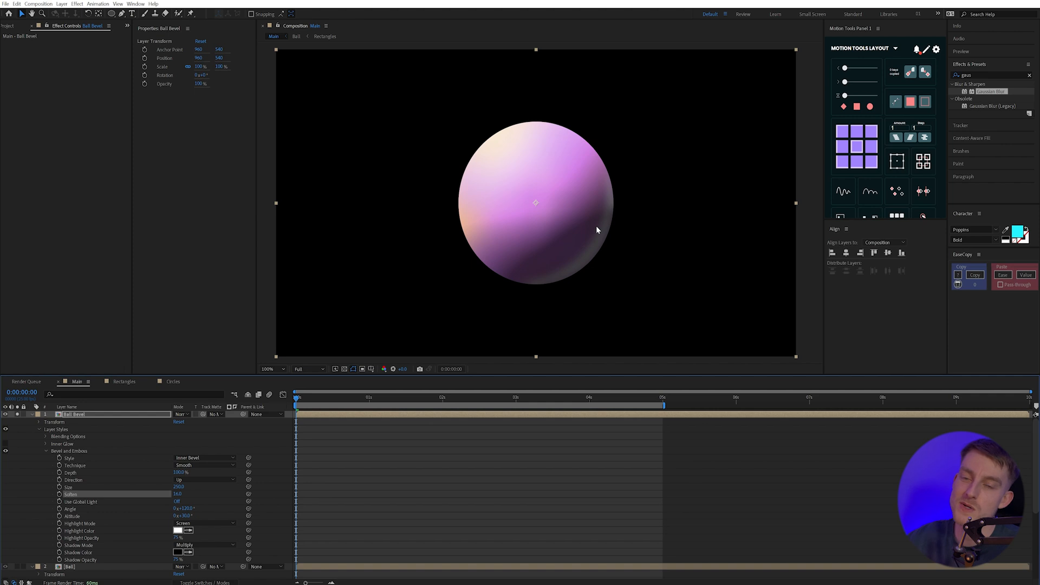
Step: Set the bevel Highlight Color to warm yellow and Shadow Color to purple
left_click(177, 530)
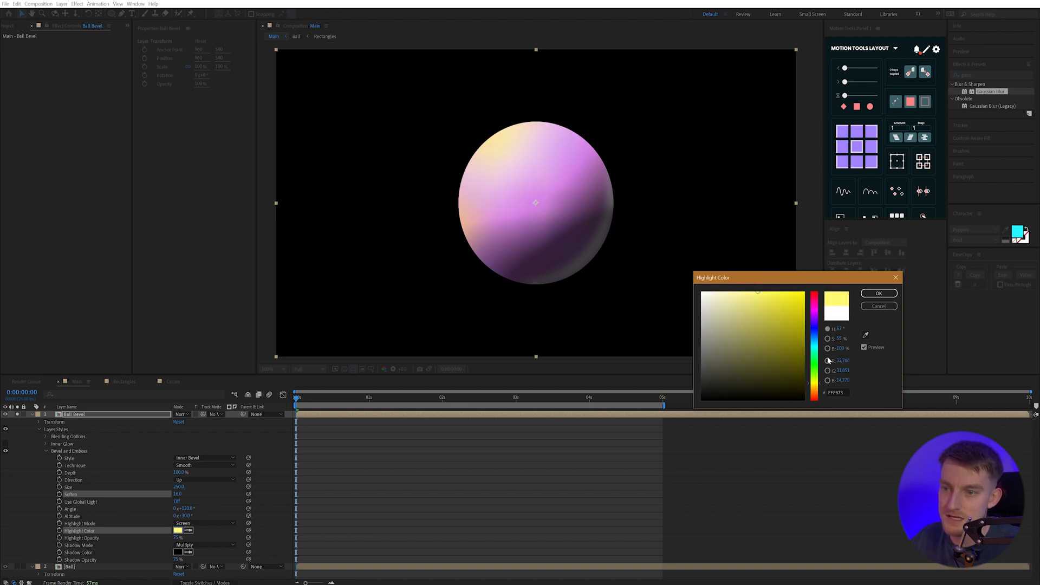
left_click(878, 293)
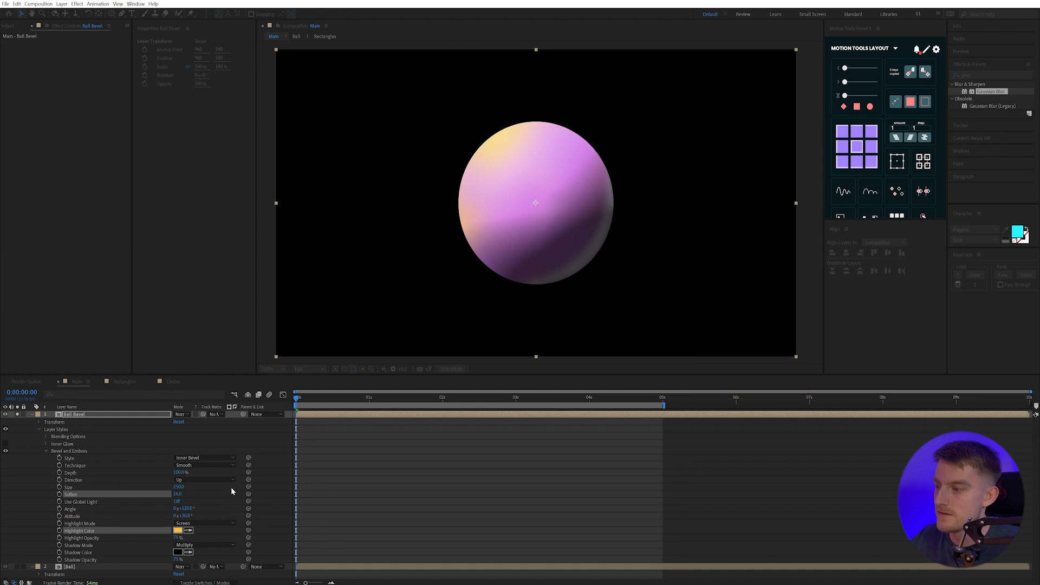
left_click(175, 552)
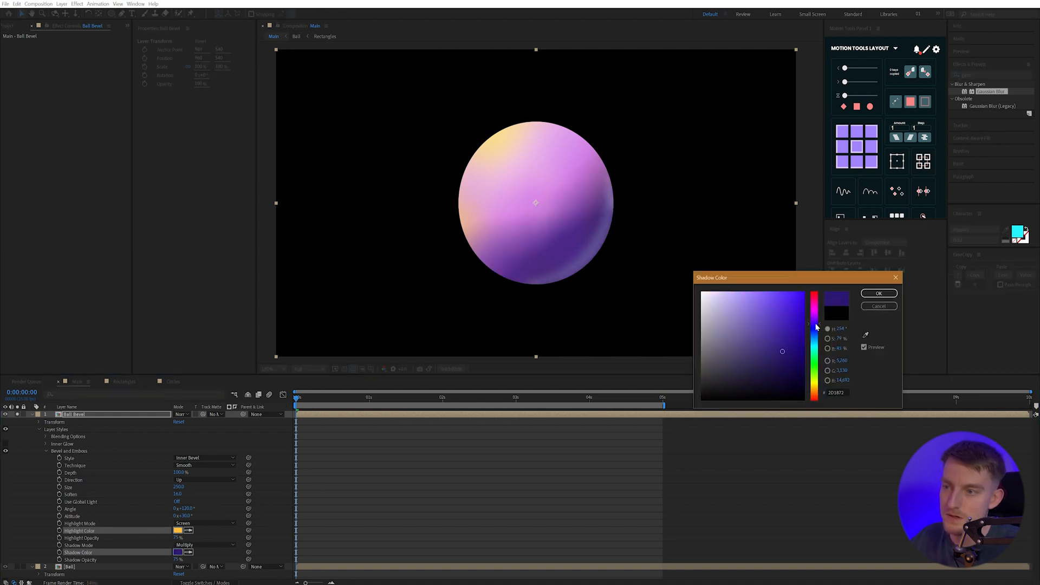
left_click(780, 339)
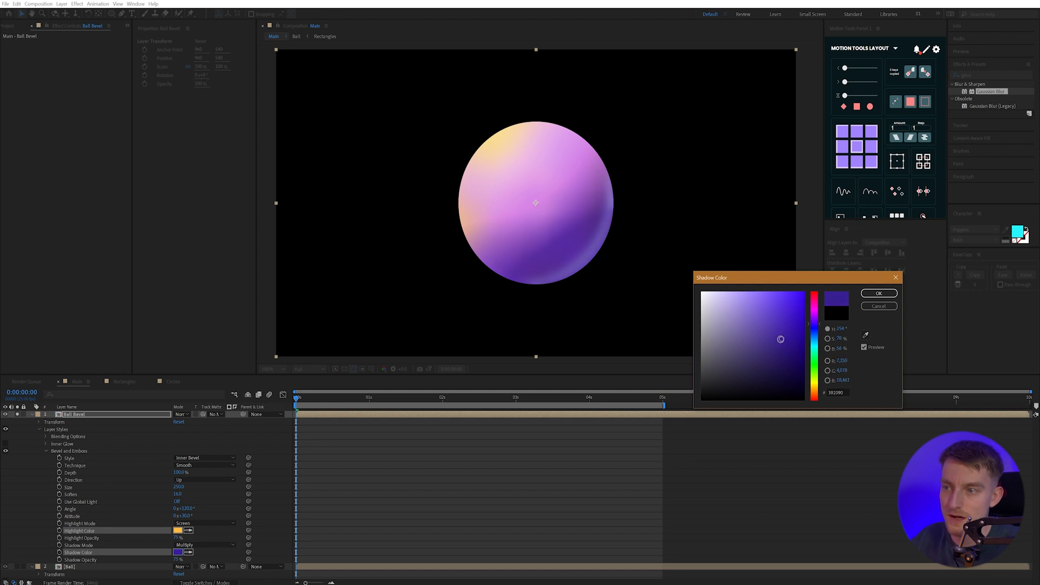
left_click(878, 293)
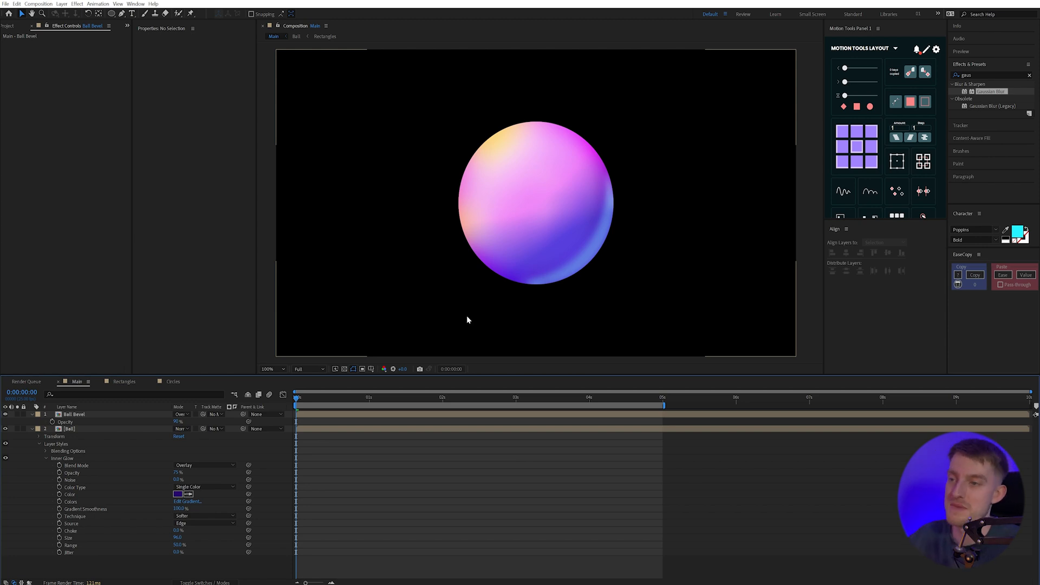
mouse_move(539, 233)
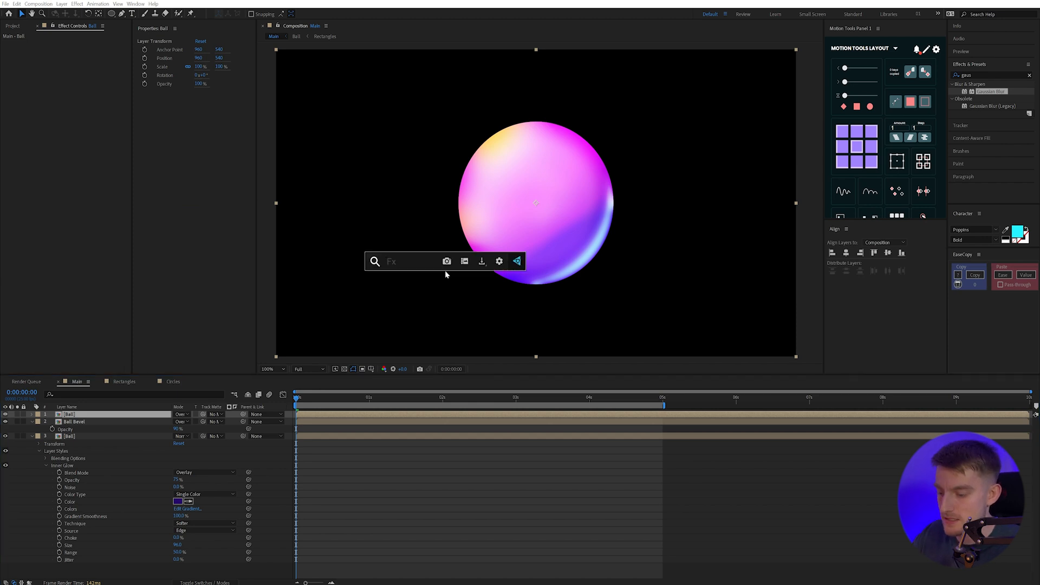
Step: Apply CC Glass to the Ball copy, expand Surface and Light, and set Bump Map to None
type("cc glas")
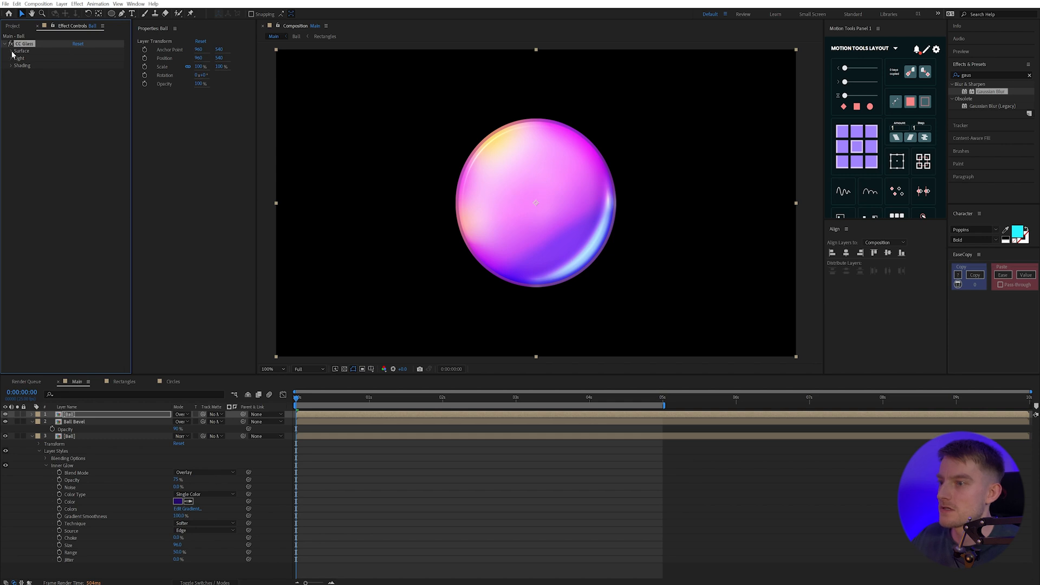
left_click(10, 48)
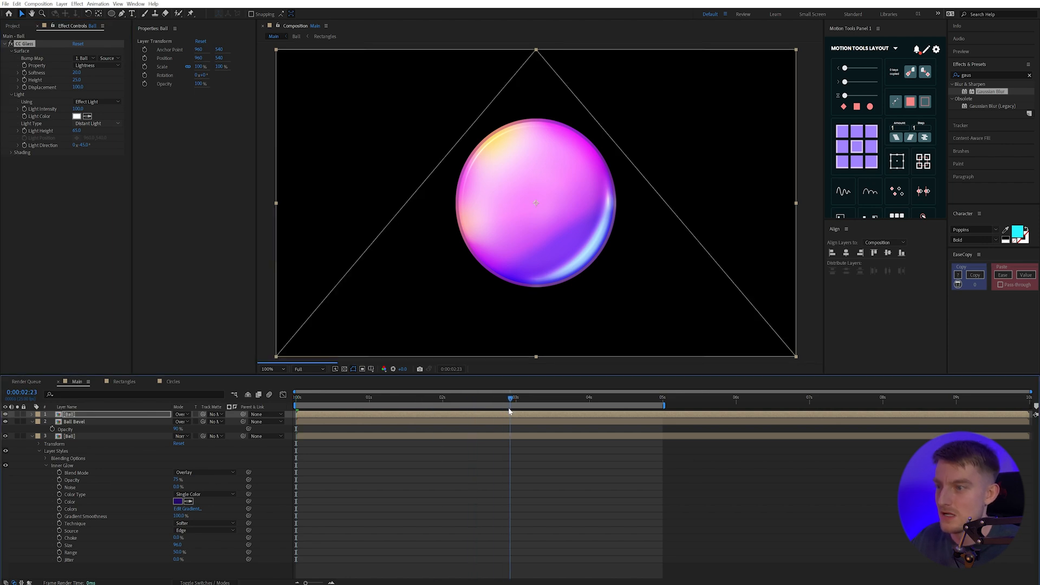
left_click(452, 397)
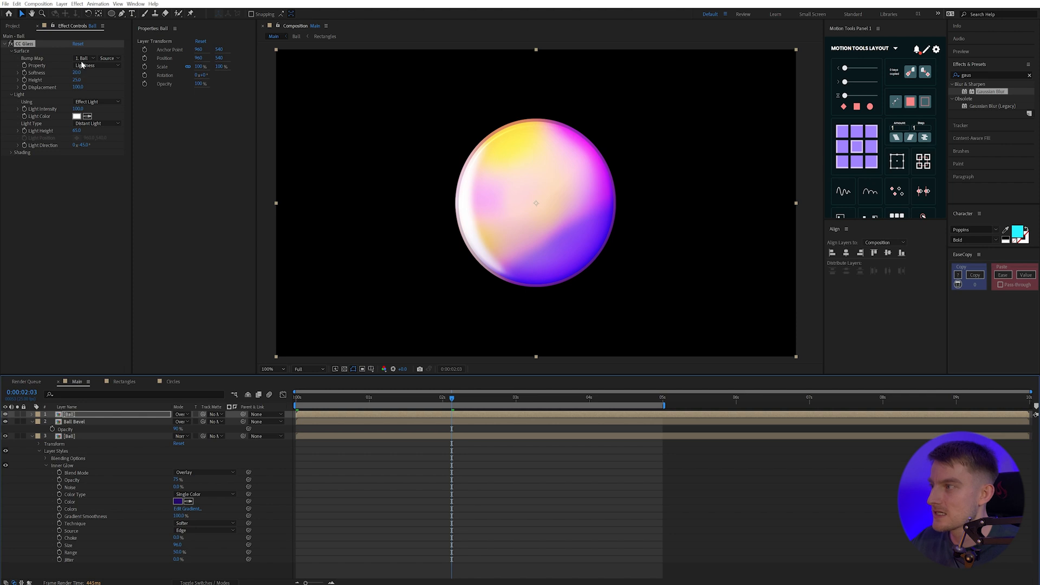
left_click(82, 58)
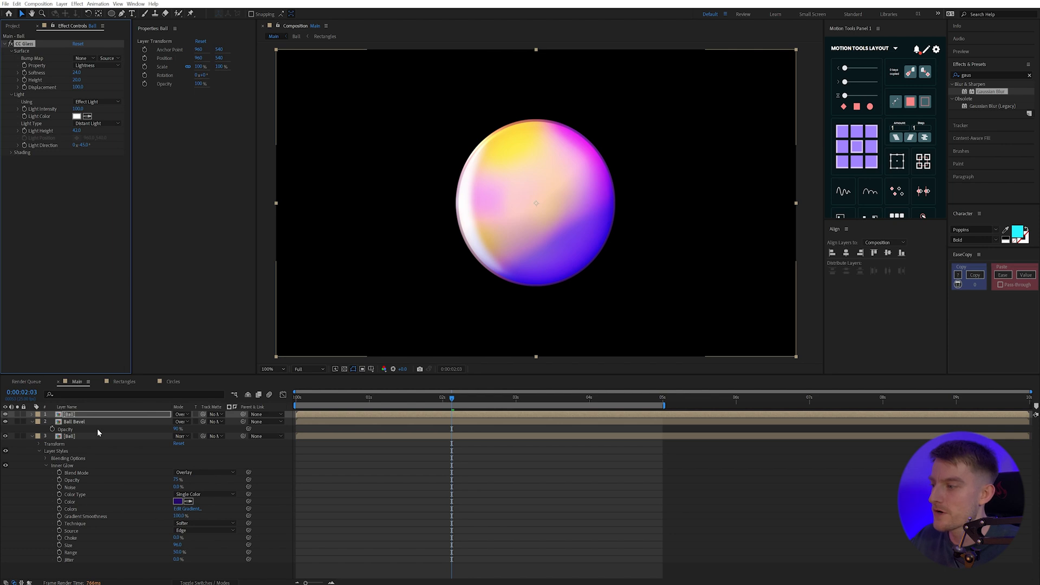
Step: Set the top Ball copy's Track Matte to the base Ball layer and Opacity to 50%
left_click(213, 414)
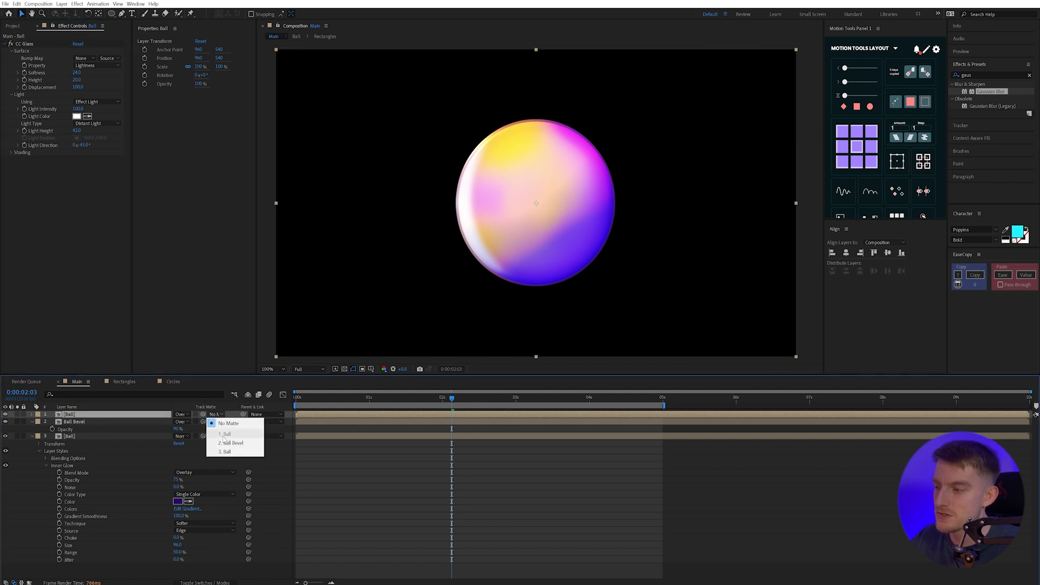
left_click(226, 451)
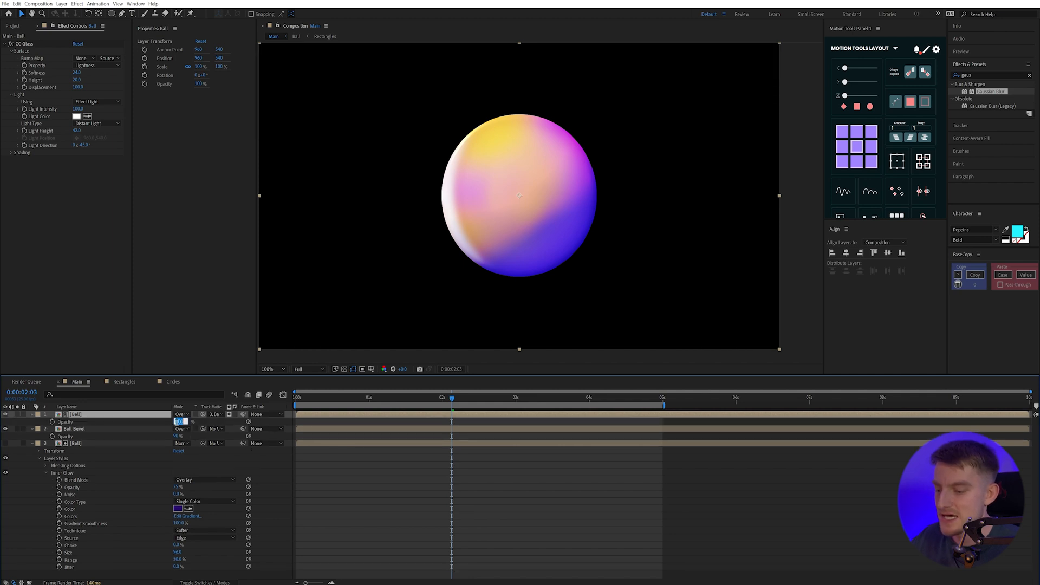
type("50")
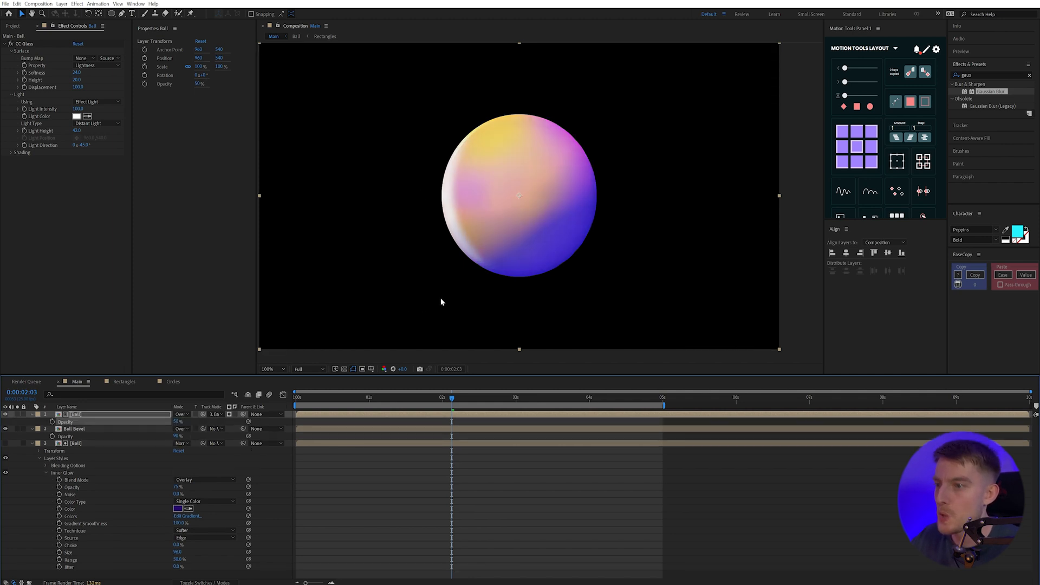